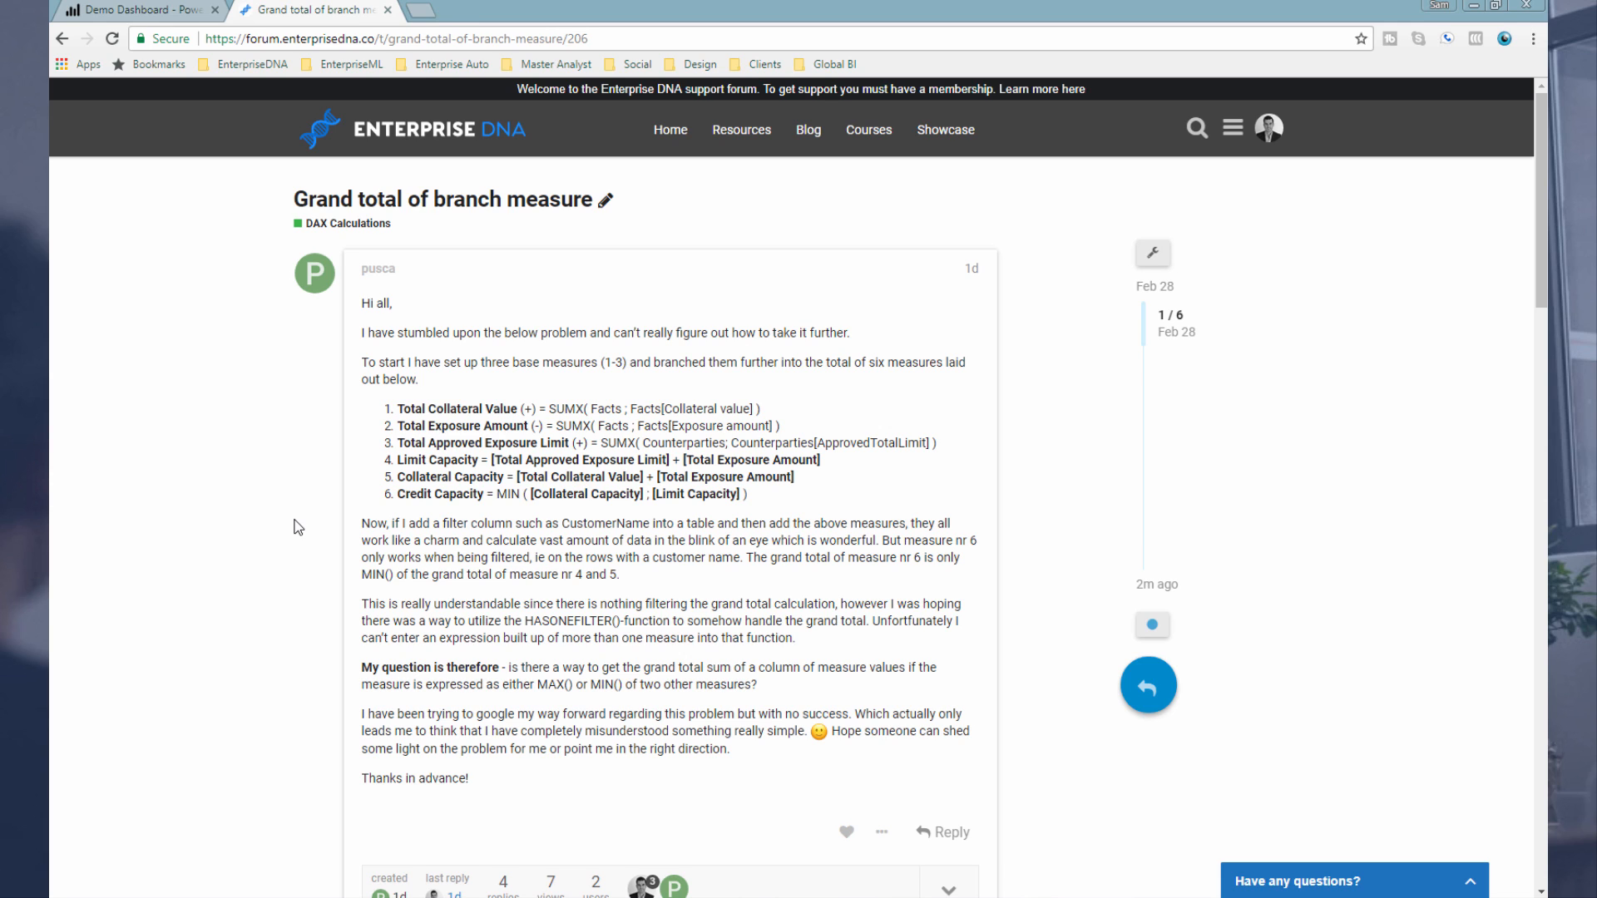
Add the Minimum Testing (Wrong) measure to the customer table, totaling 2,956,377
scroll(down, 3)
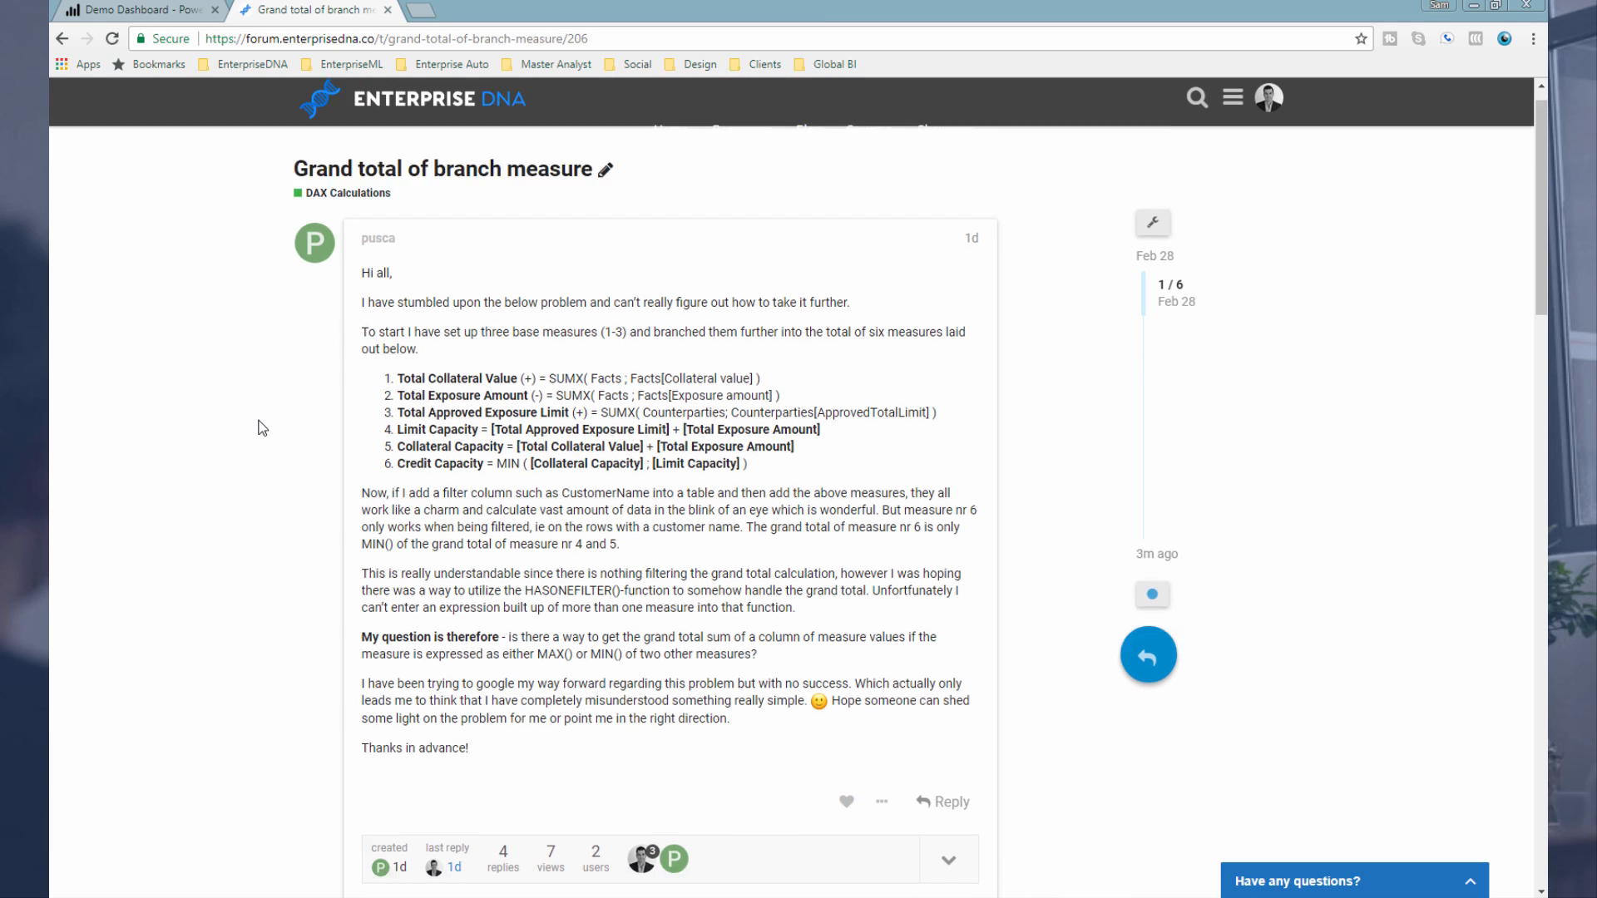
scroll(down, 3)
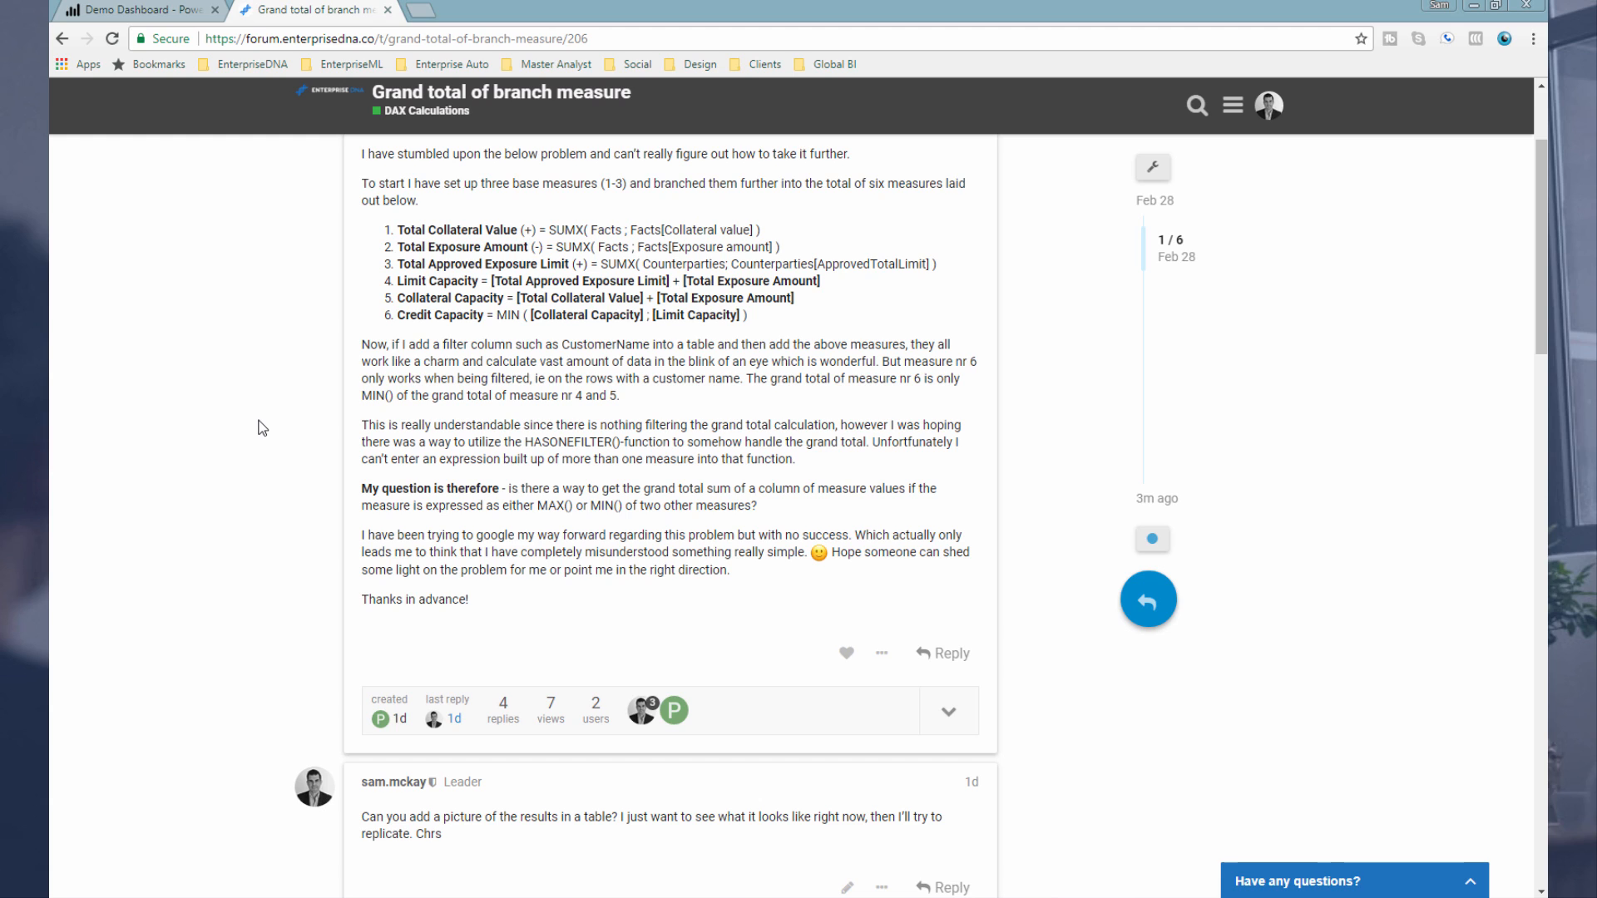
scroll(down, 3)
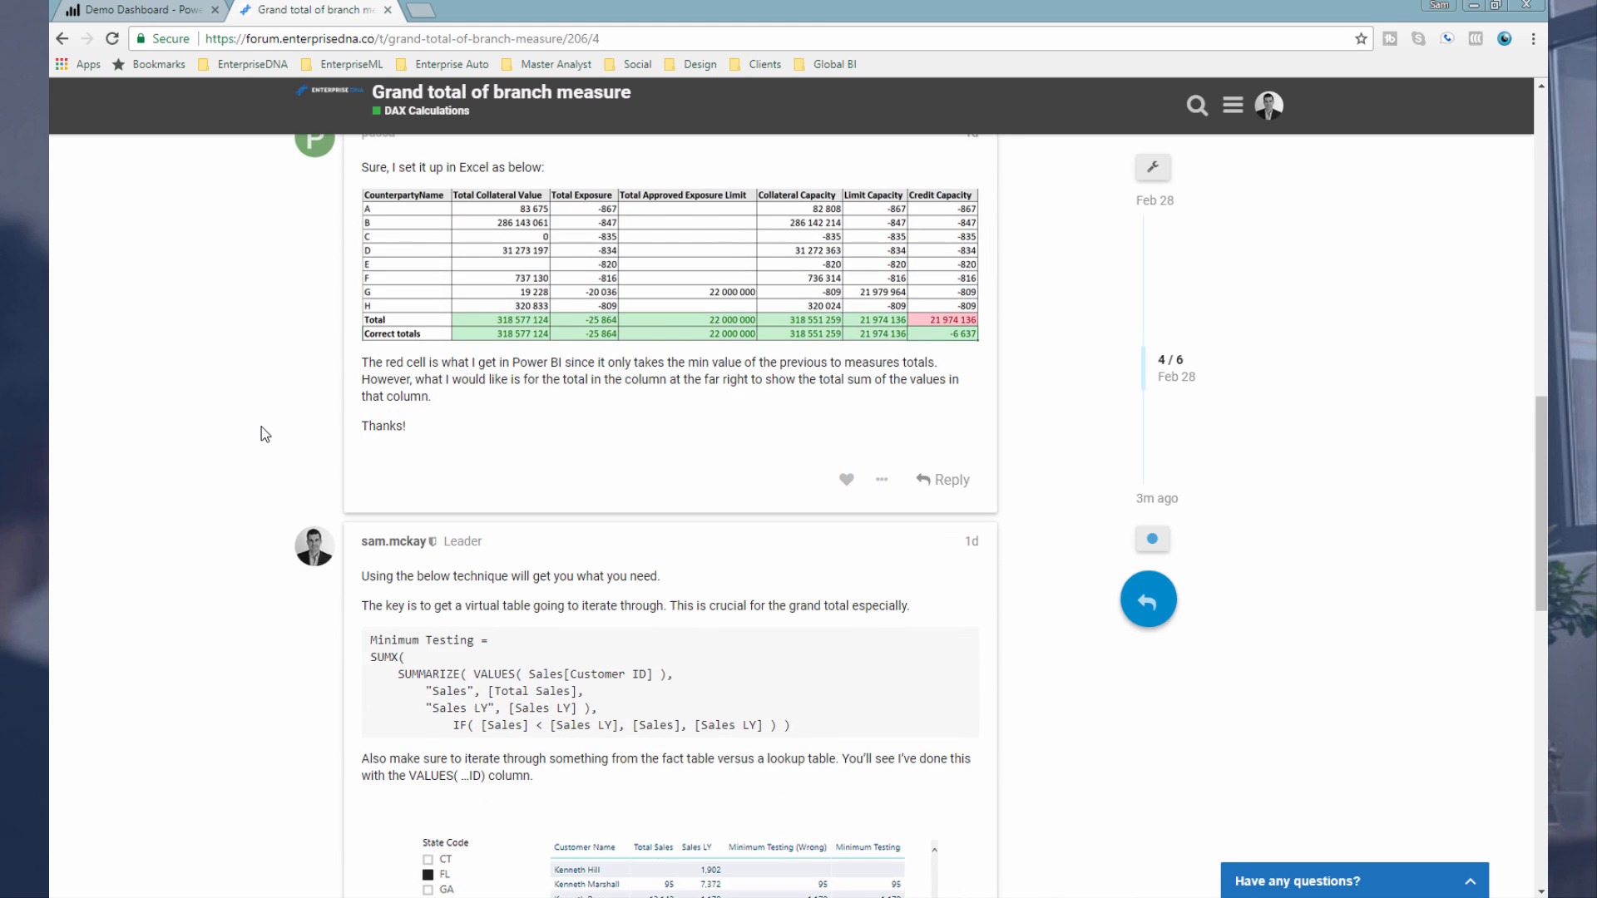
scroll(down, 3)
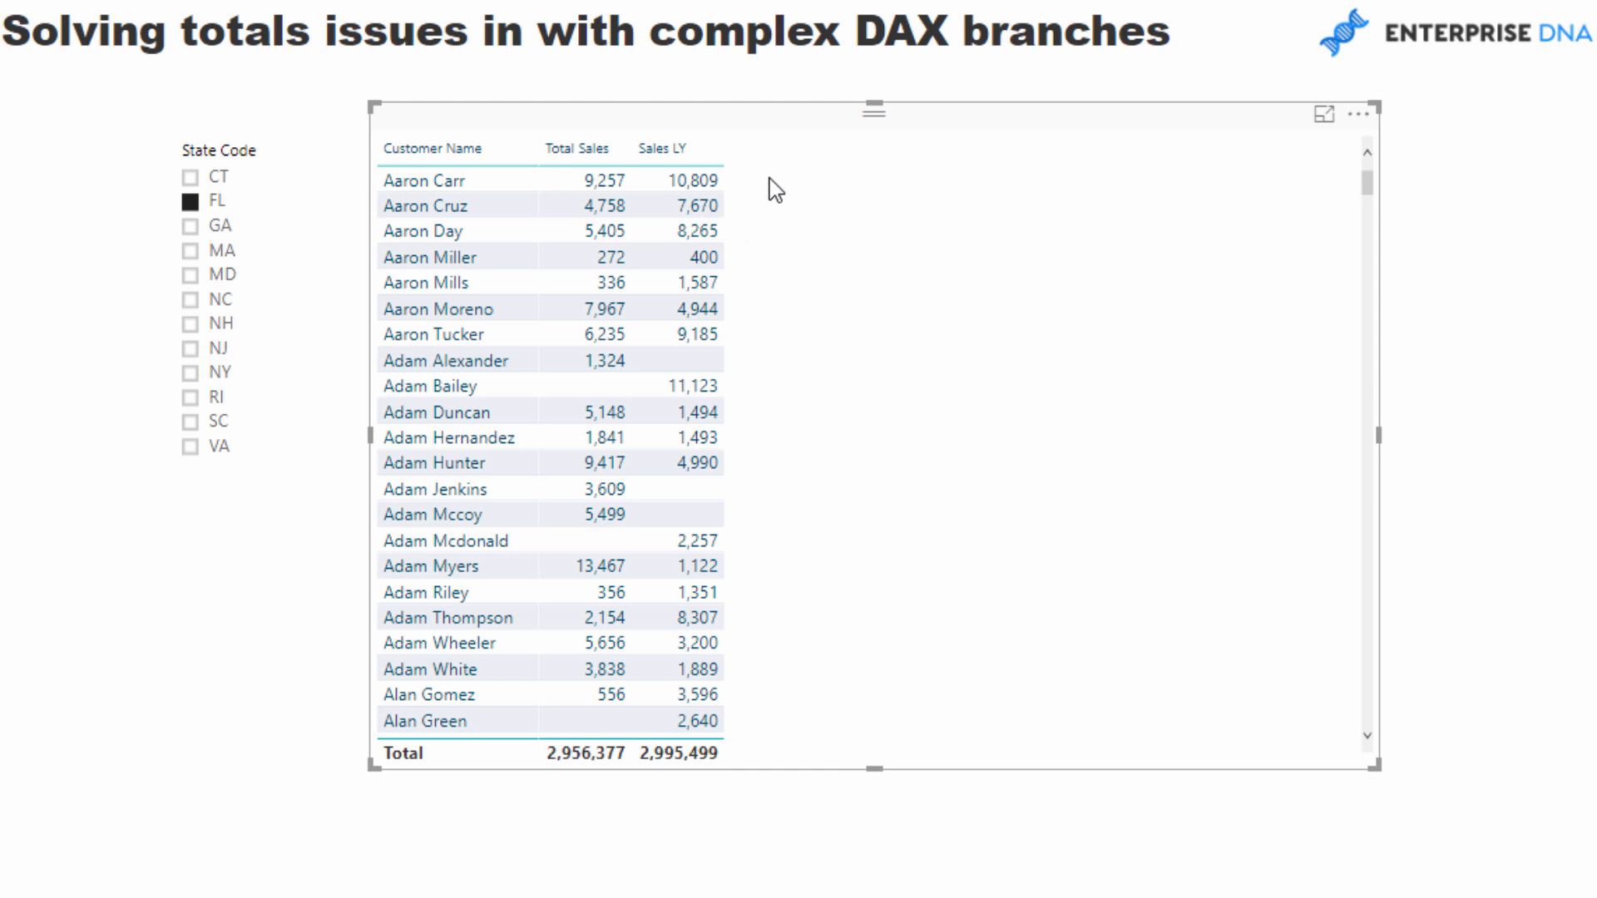
mouse_move(264, 263)
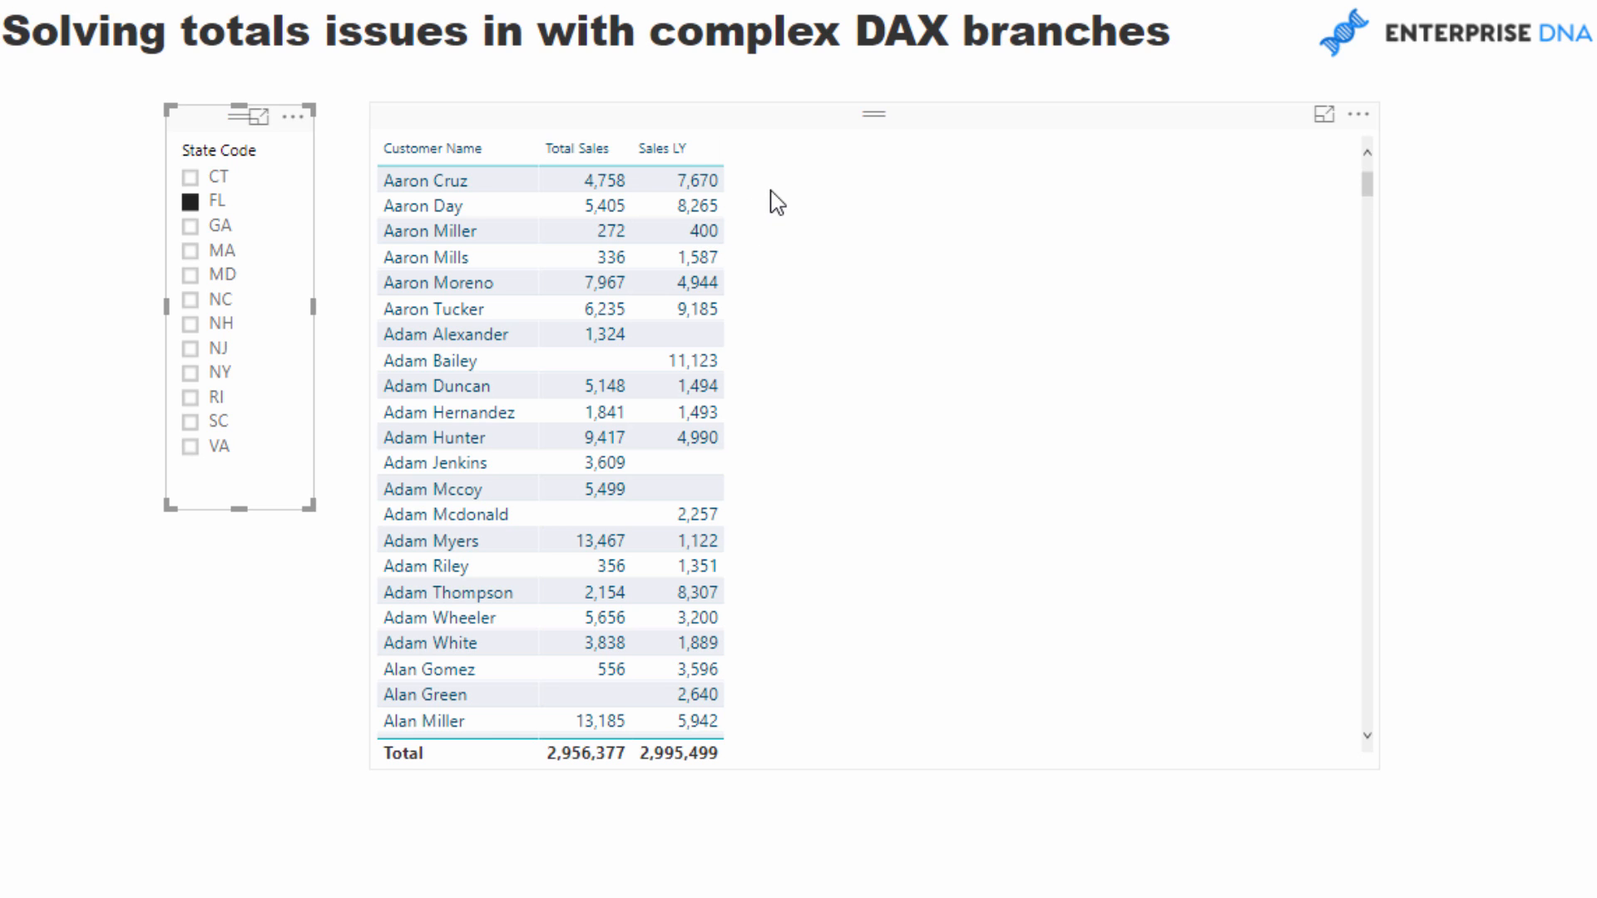
mouse_move(907, 191)
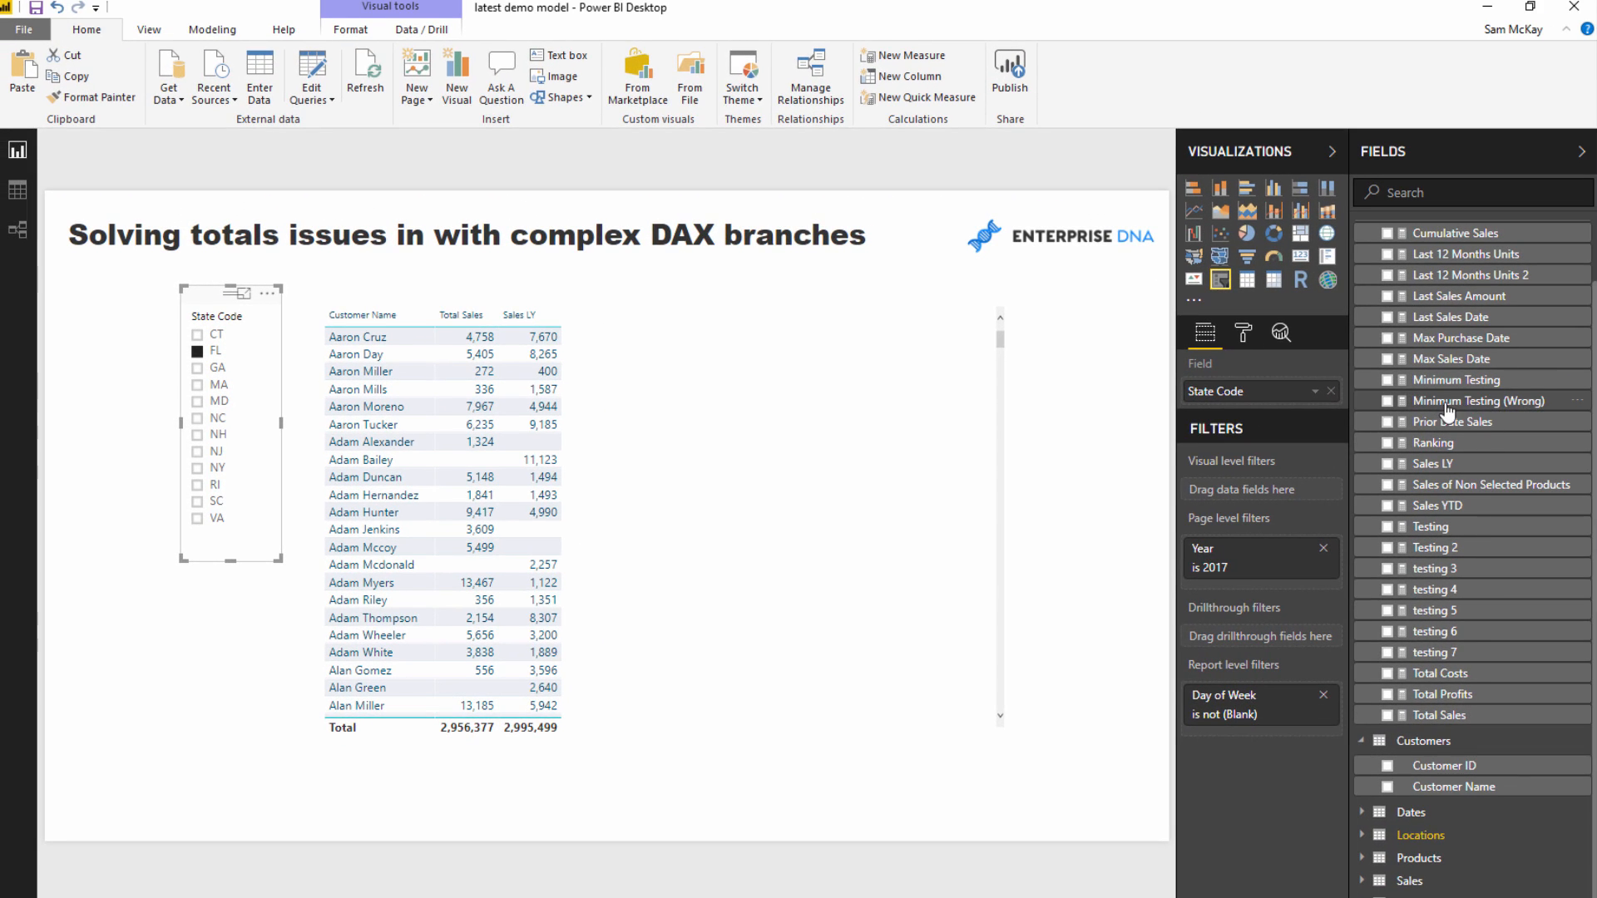
click(1472, 401)
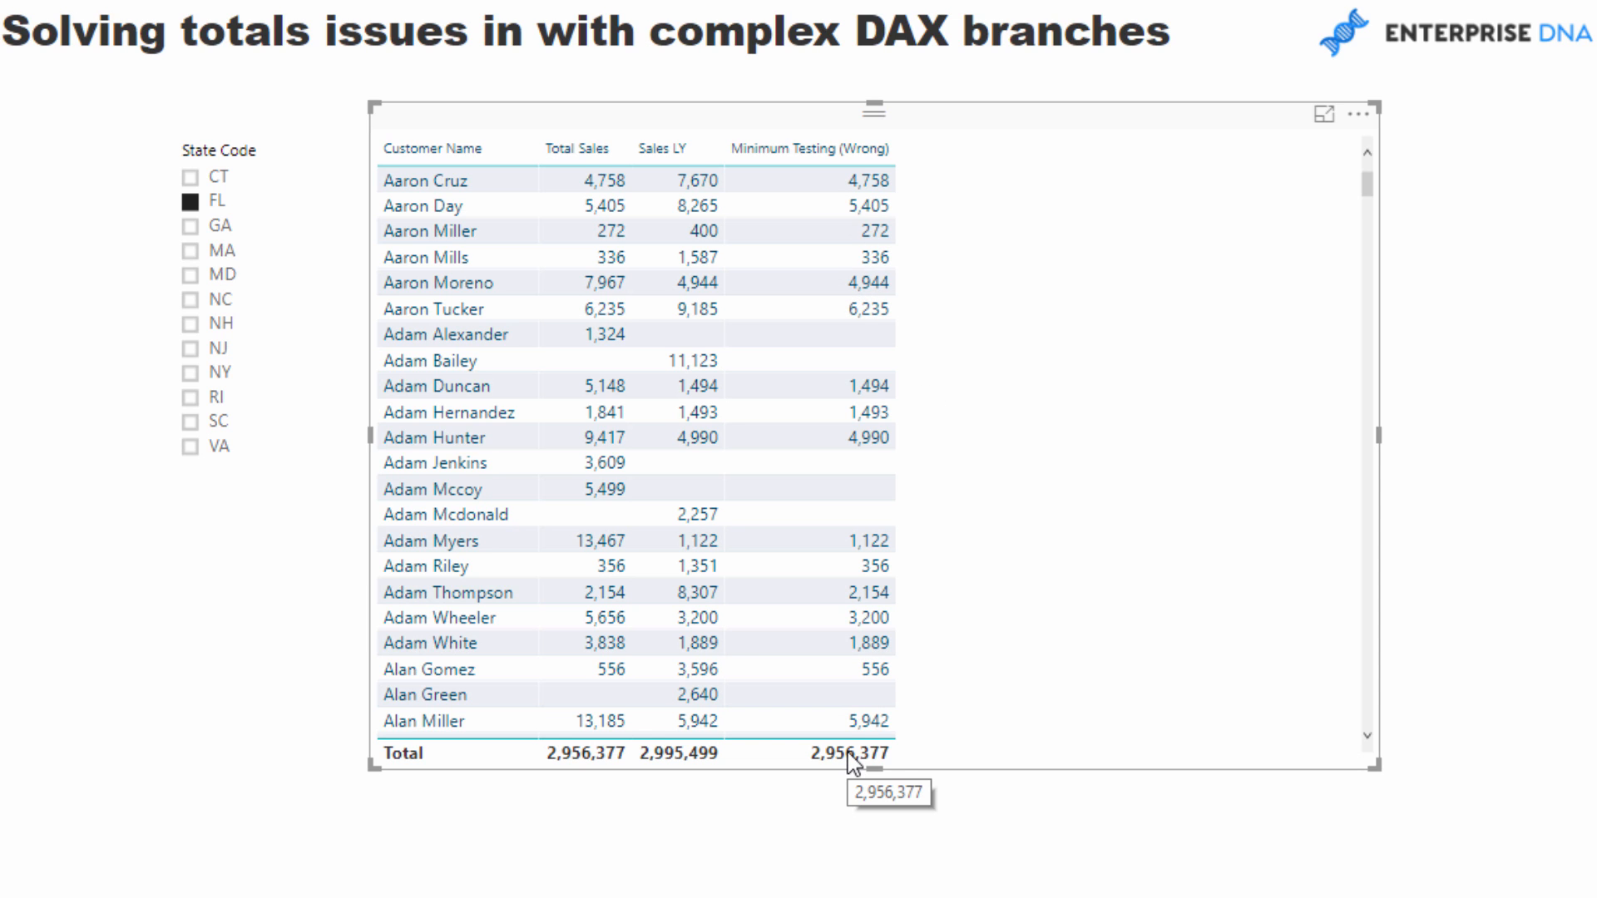
mouse_move(742, 765)
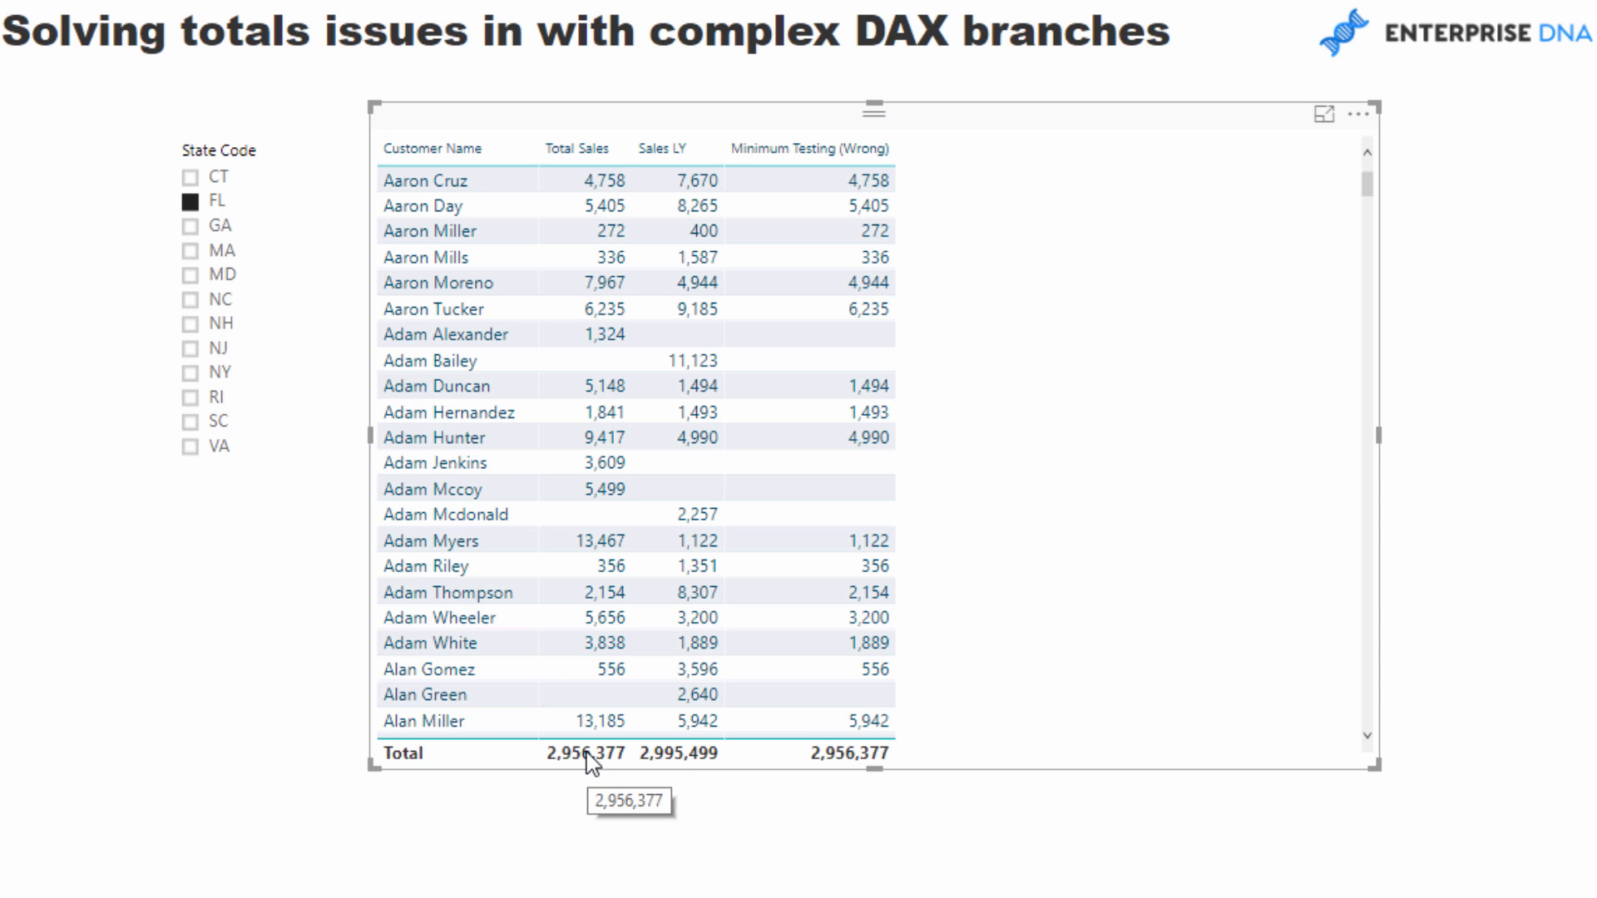
mouse_move(711, 755)
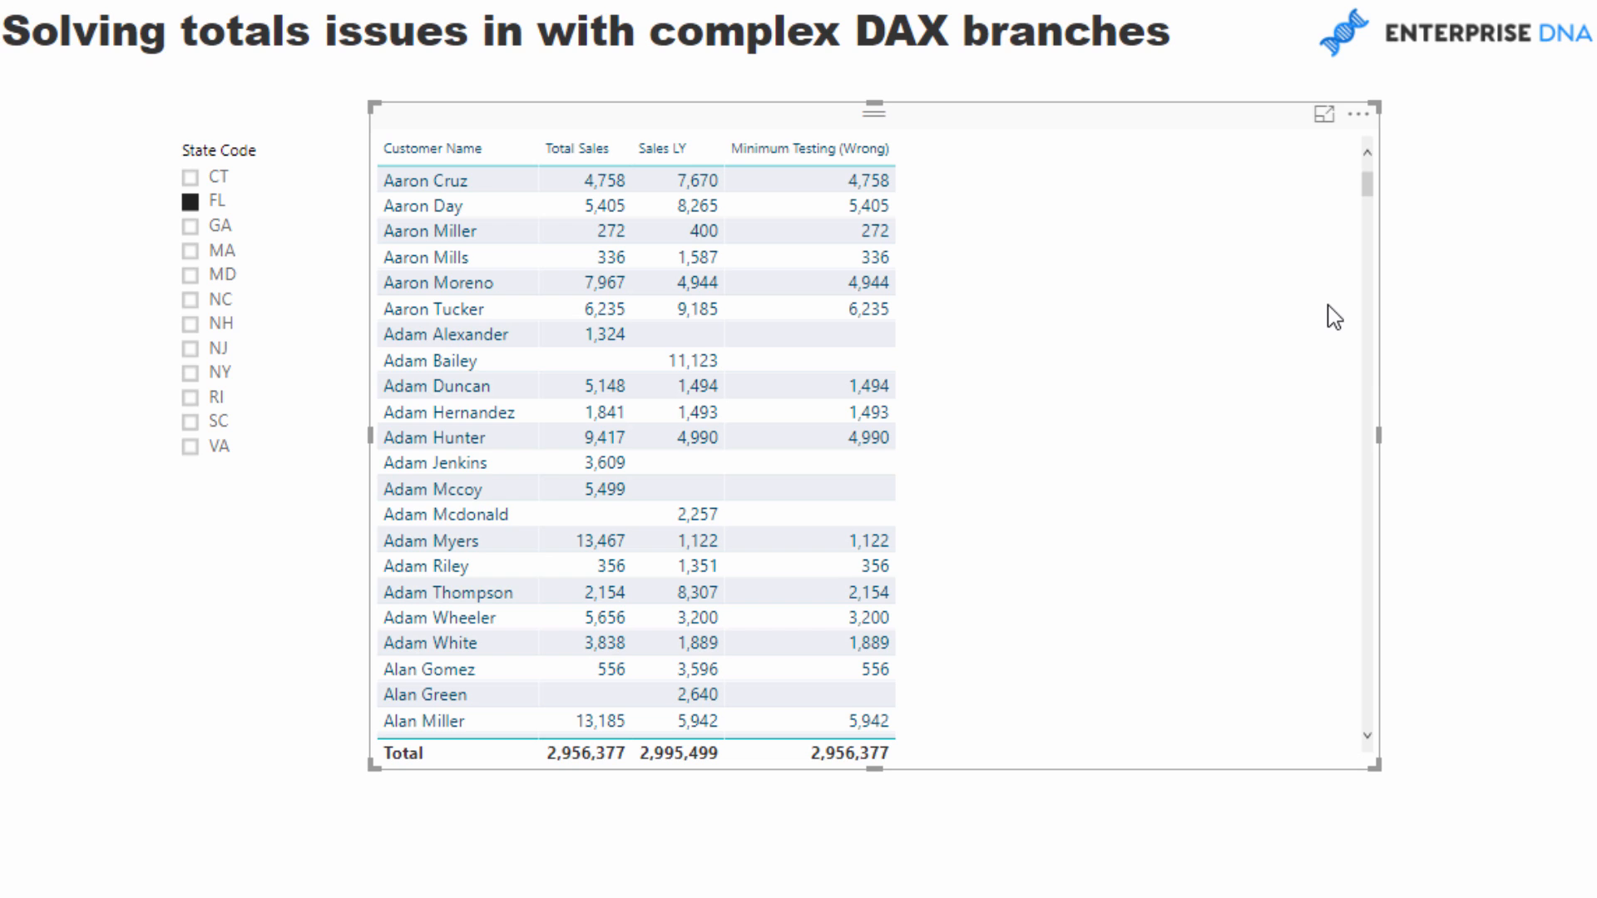
mouse_move(1466, 311)
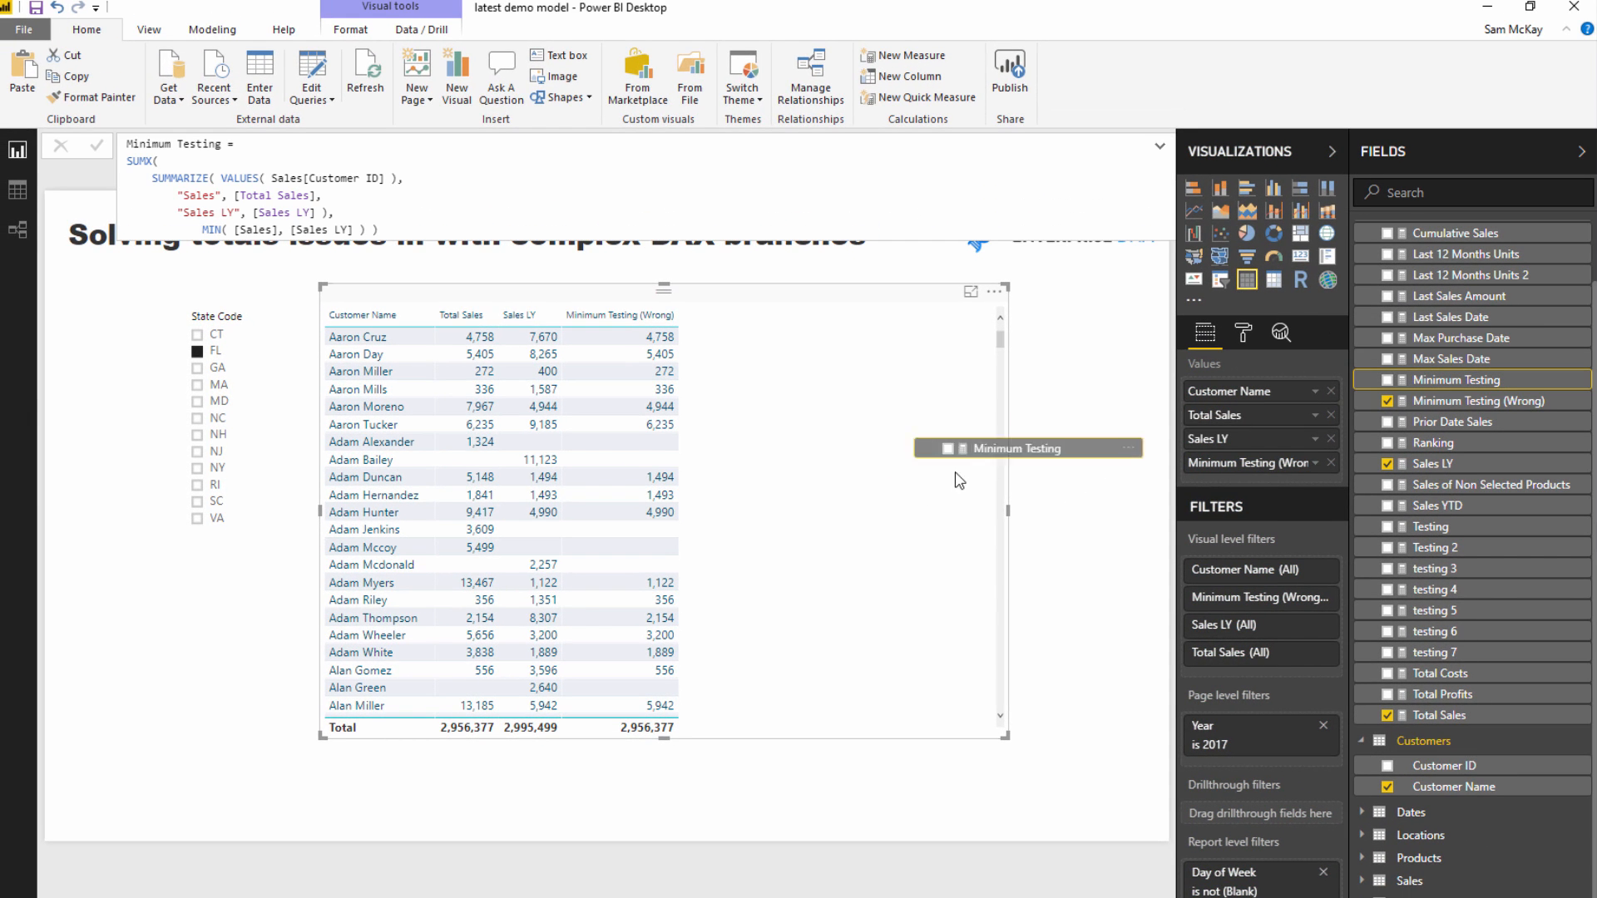
Add the Minimum Testing measure as a column whose total reads 2,445,441, not 2,956,377
click(1387, 379)
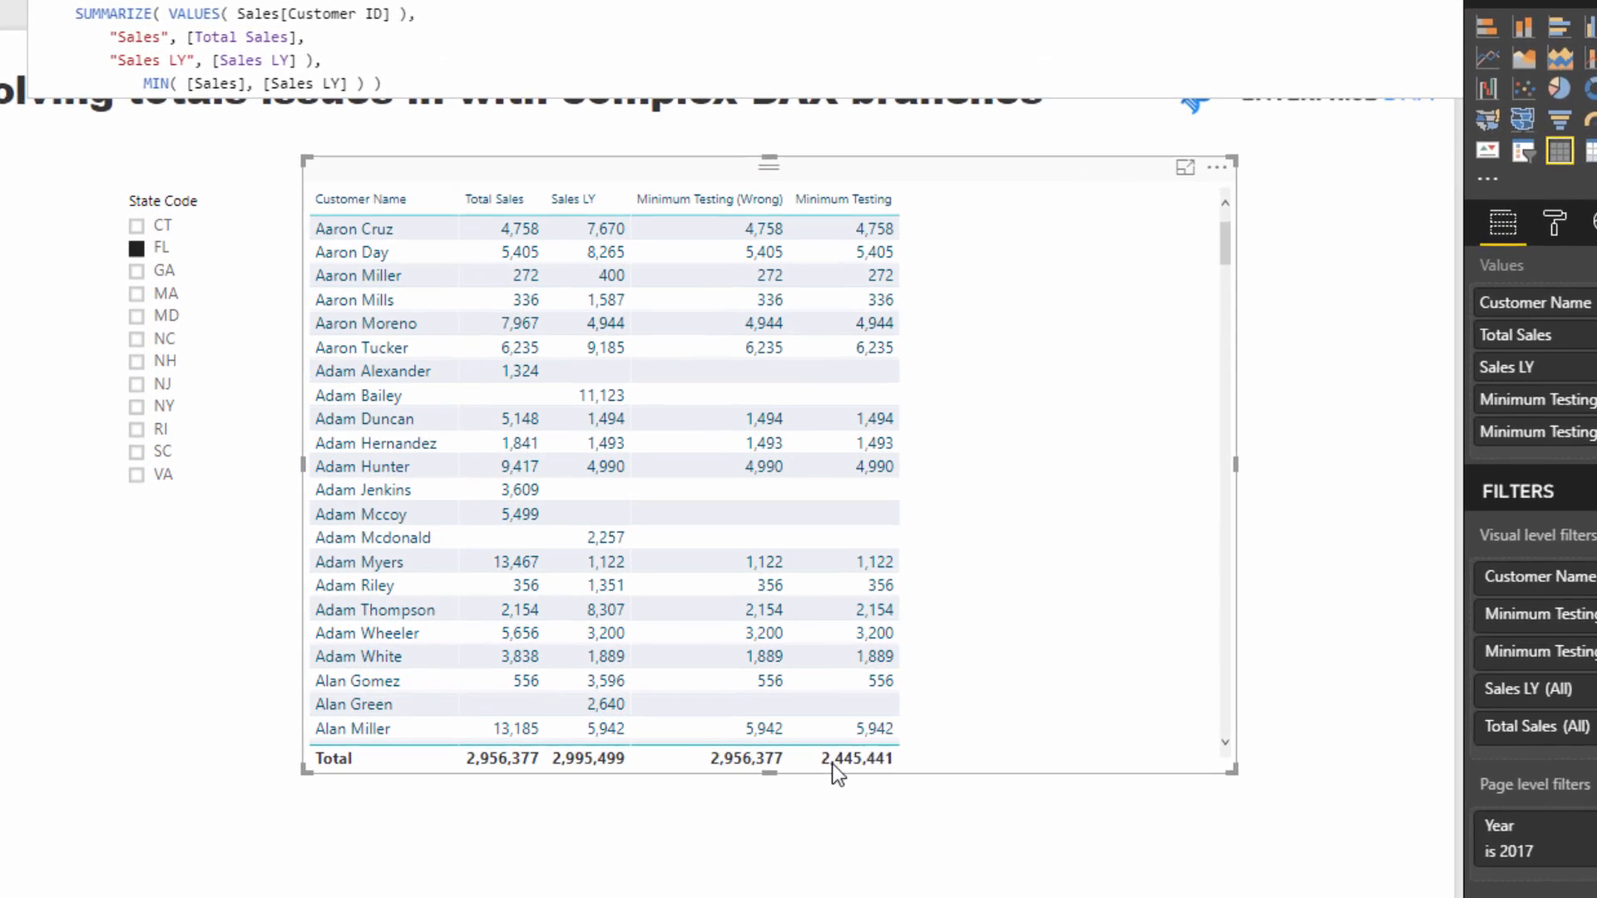
click(1184, 166)
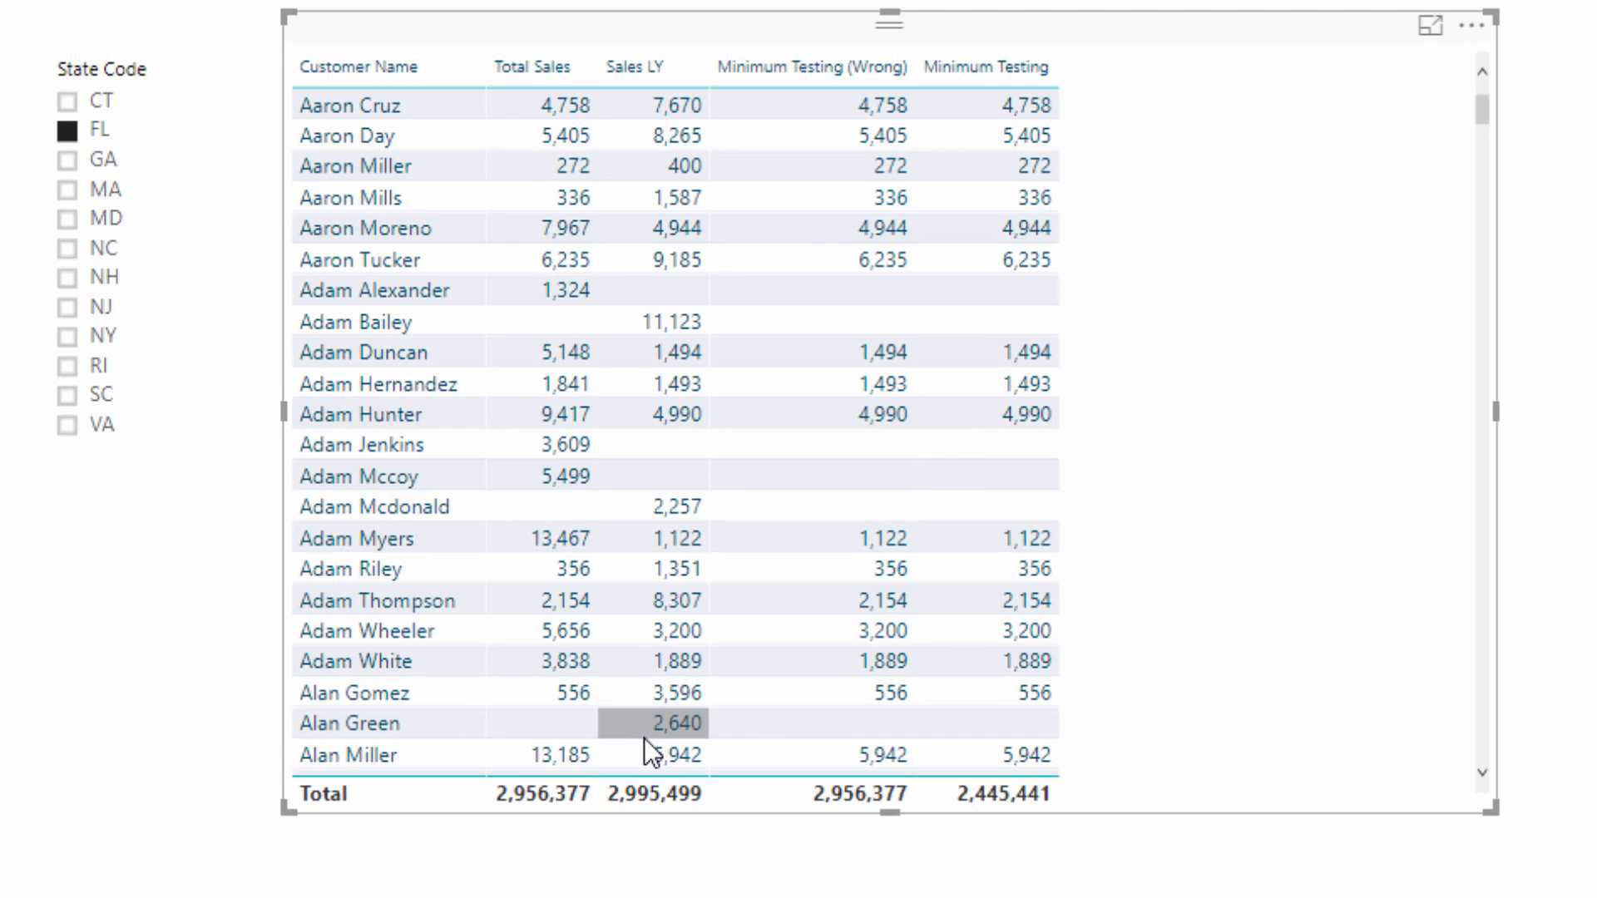
mouse_move(964, 135)
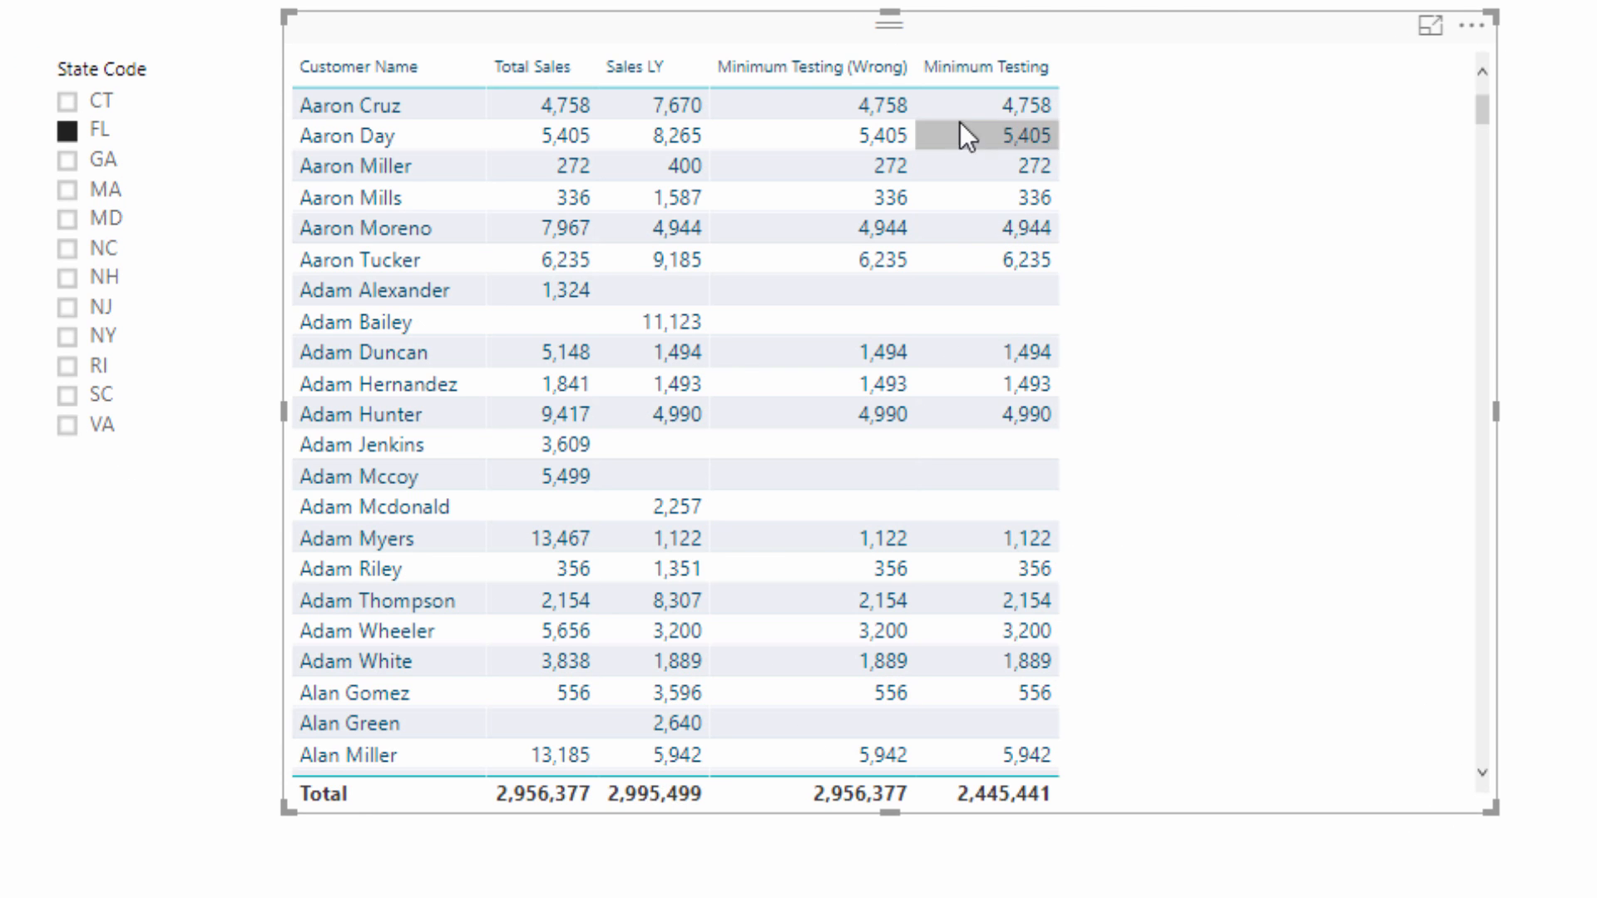
mouse_move(550, 414)
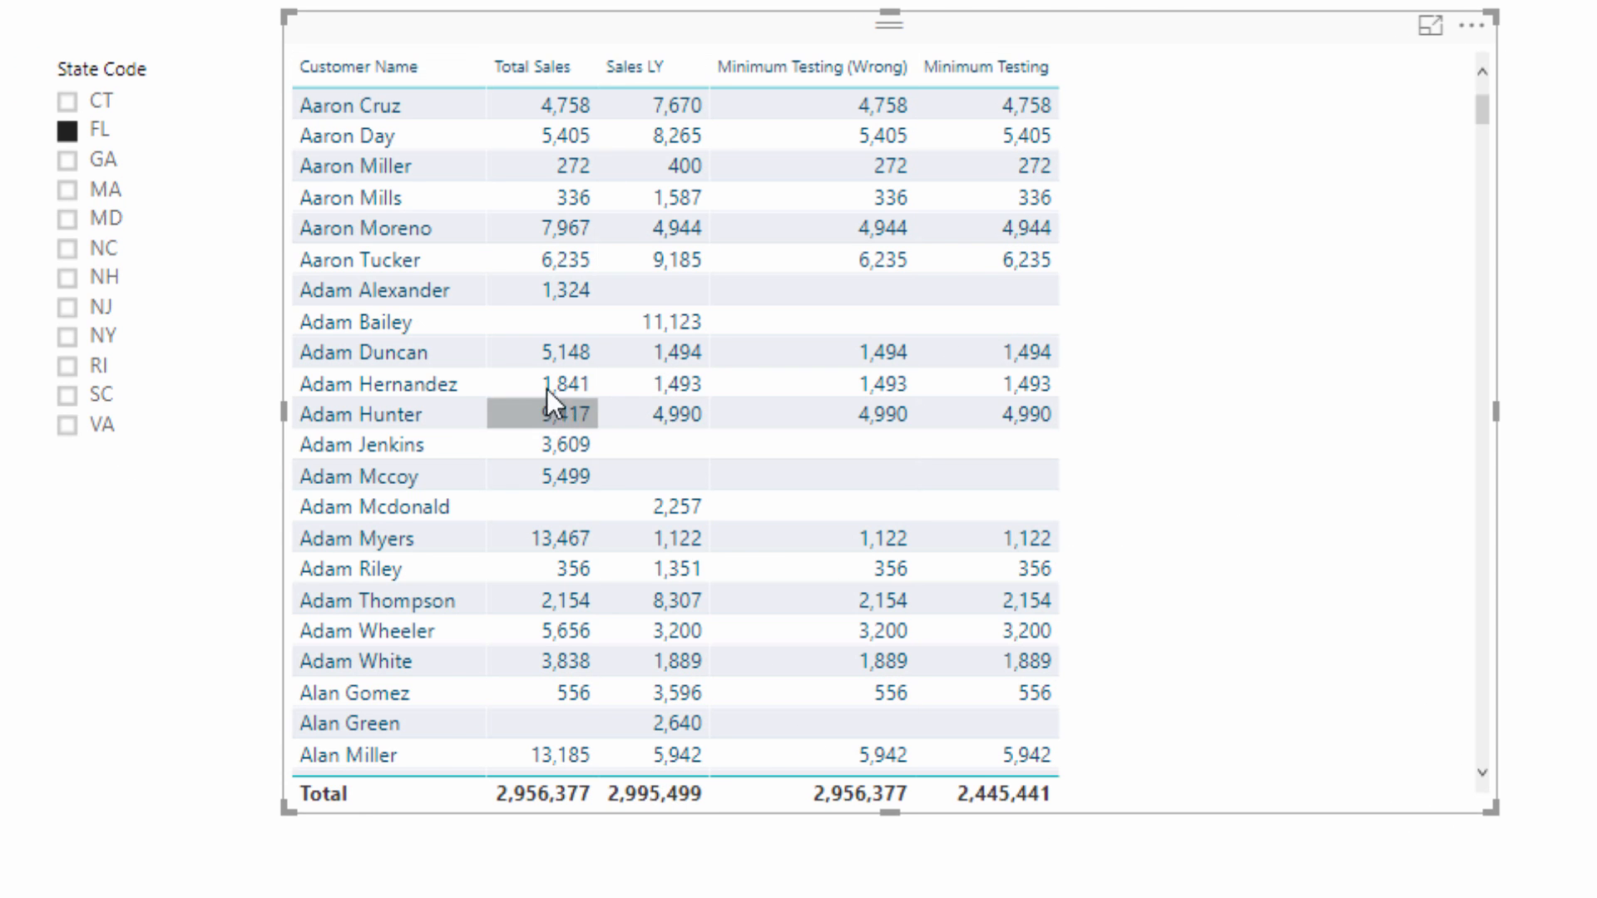
mouse_move(977, 422)
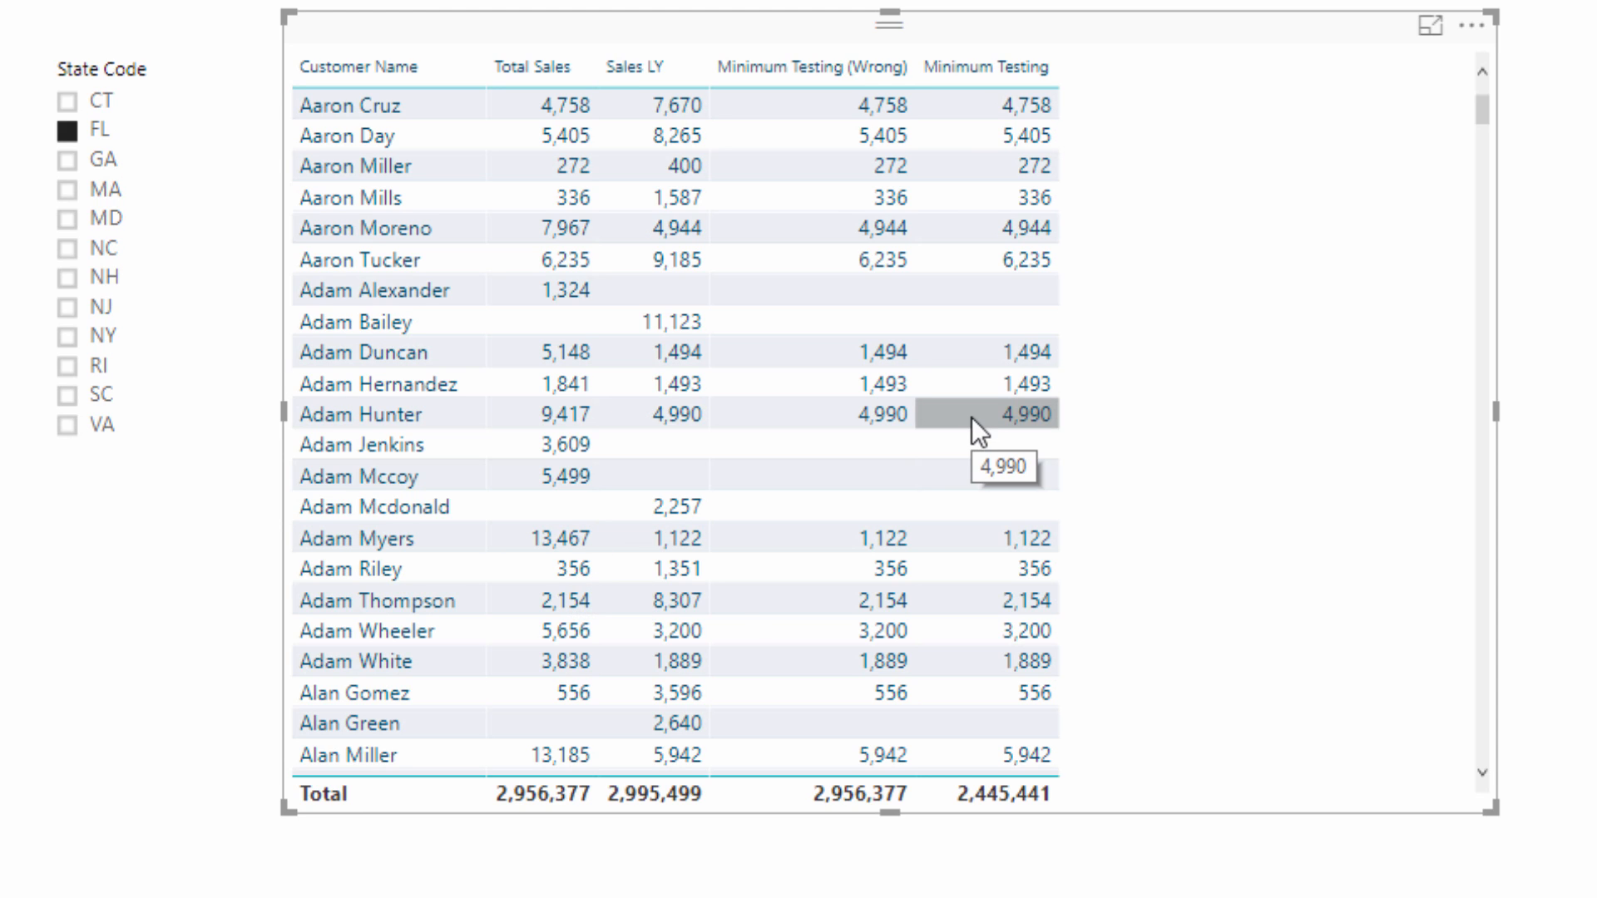
mouse_move(989, 810)
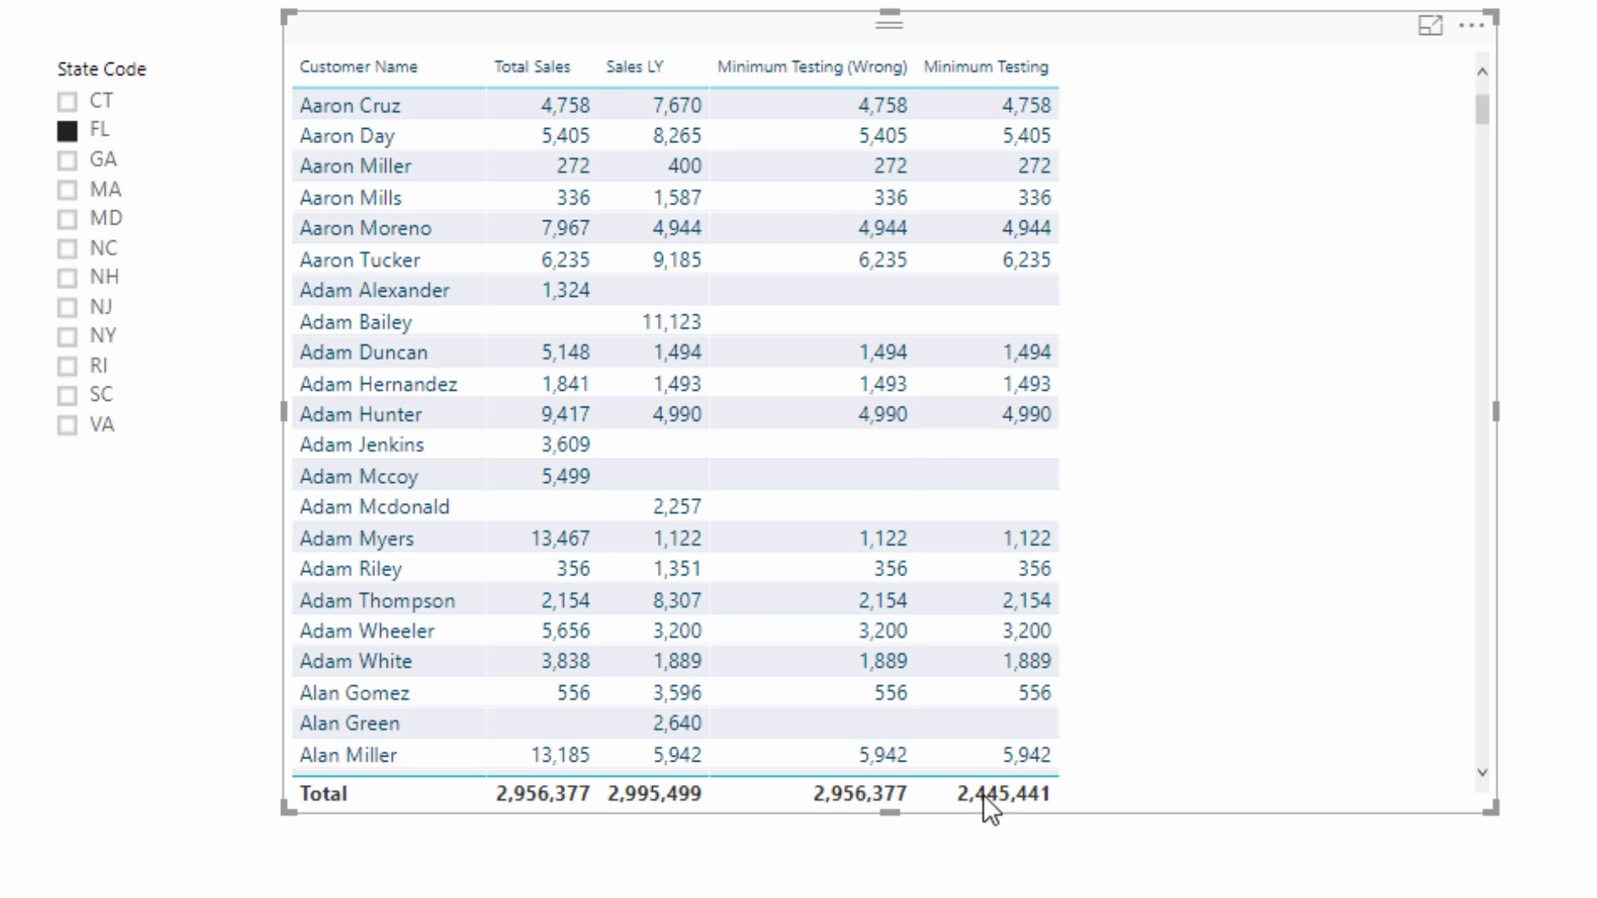
mouse_move(1146, 101)
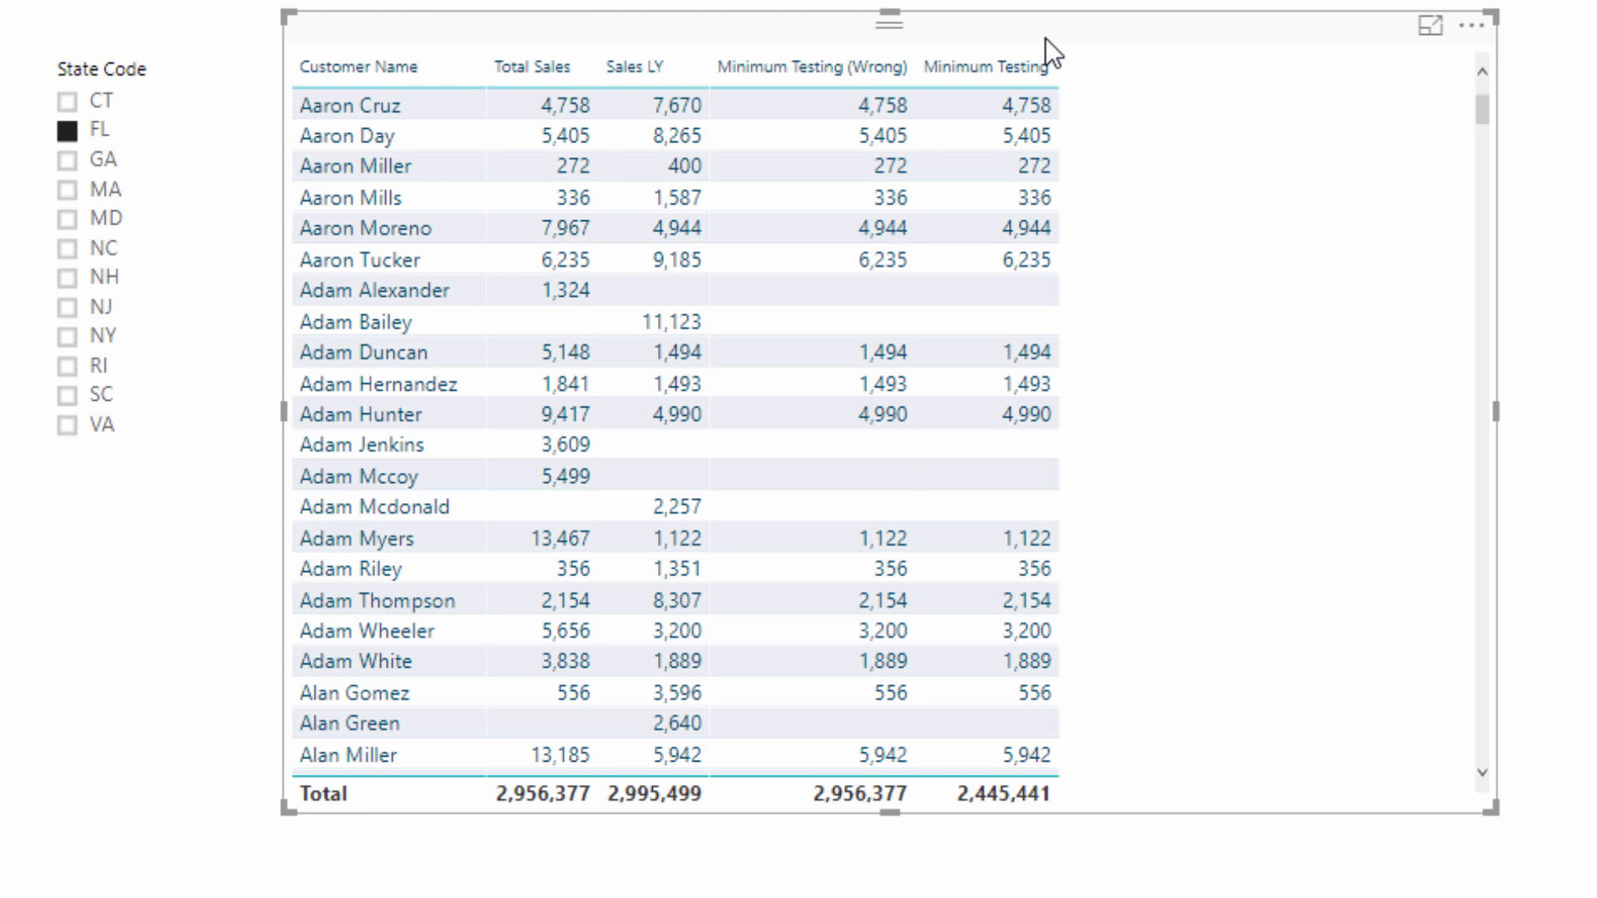
mouse_move(1004, 805)
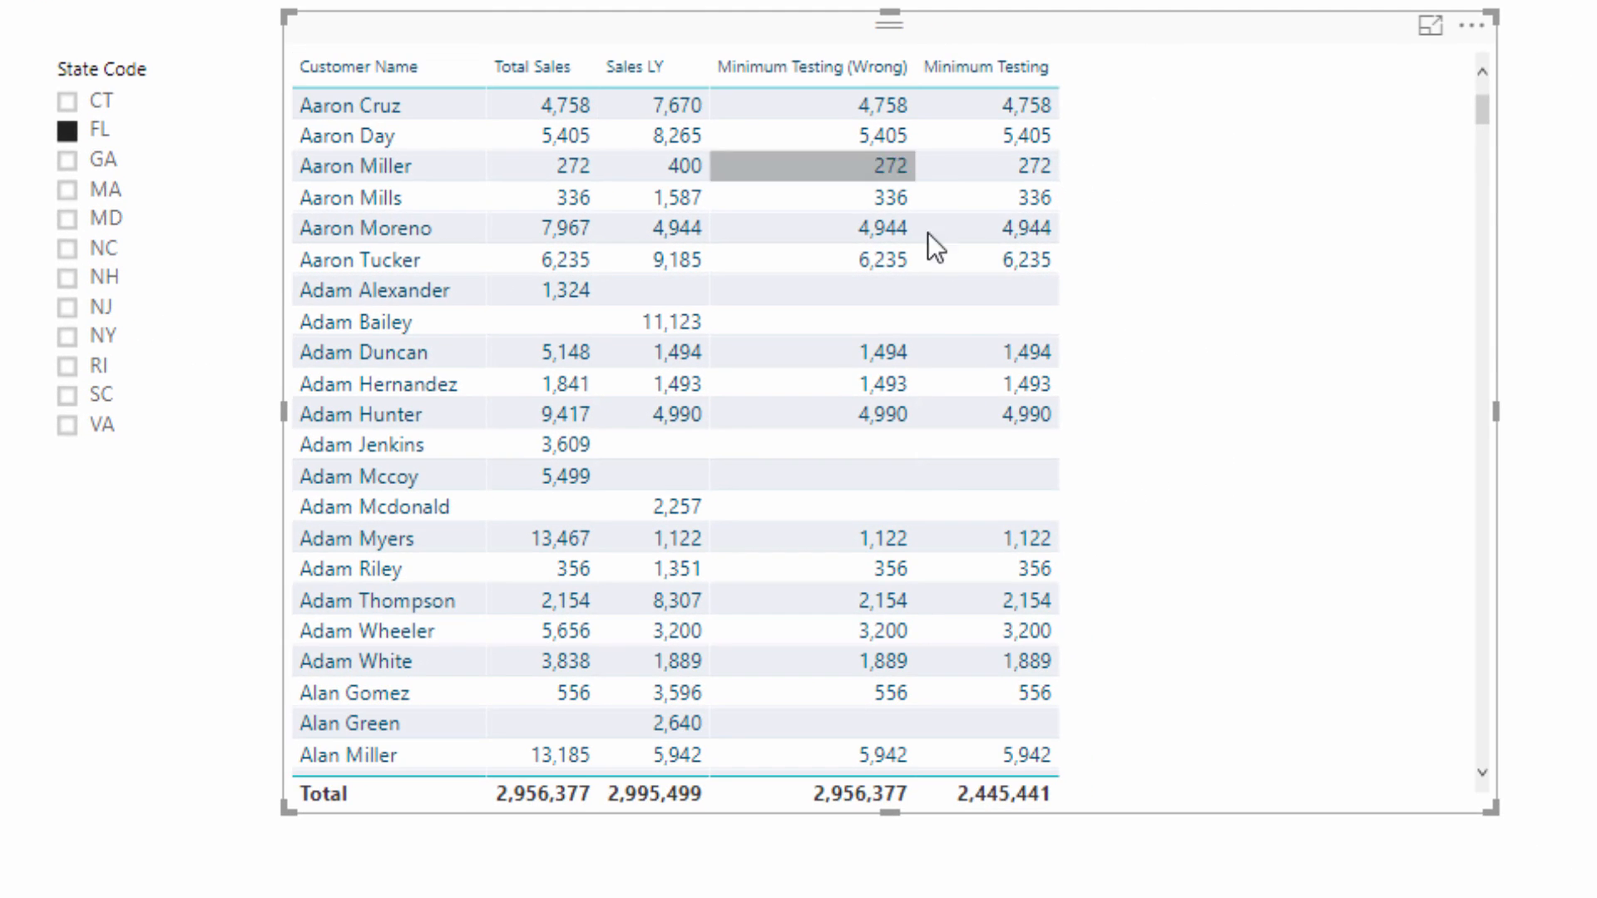
mouse_move(955, 414)
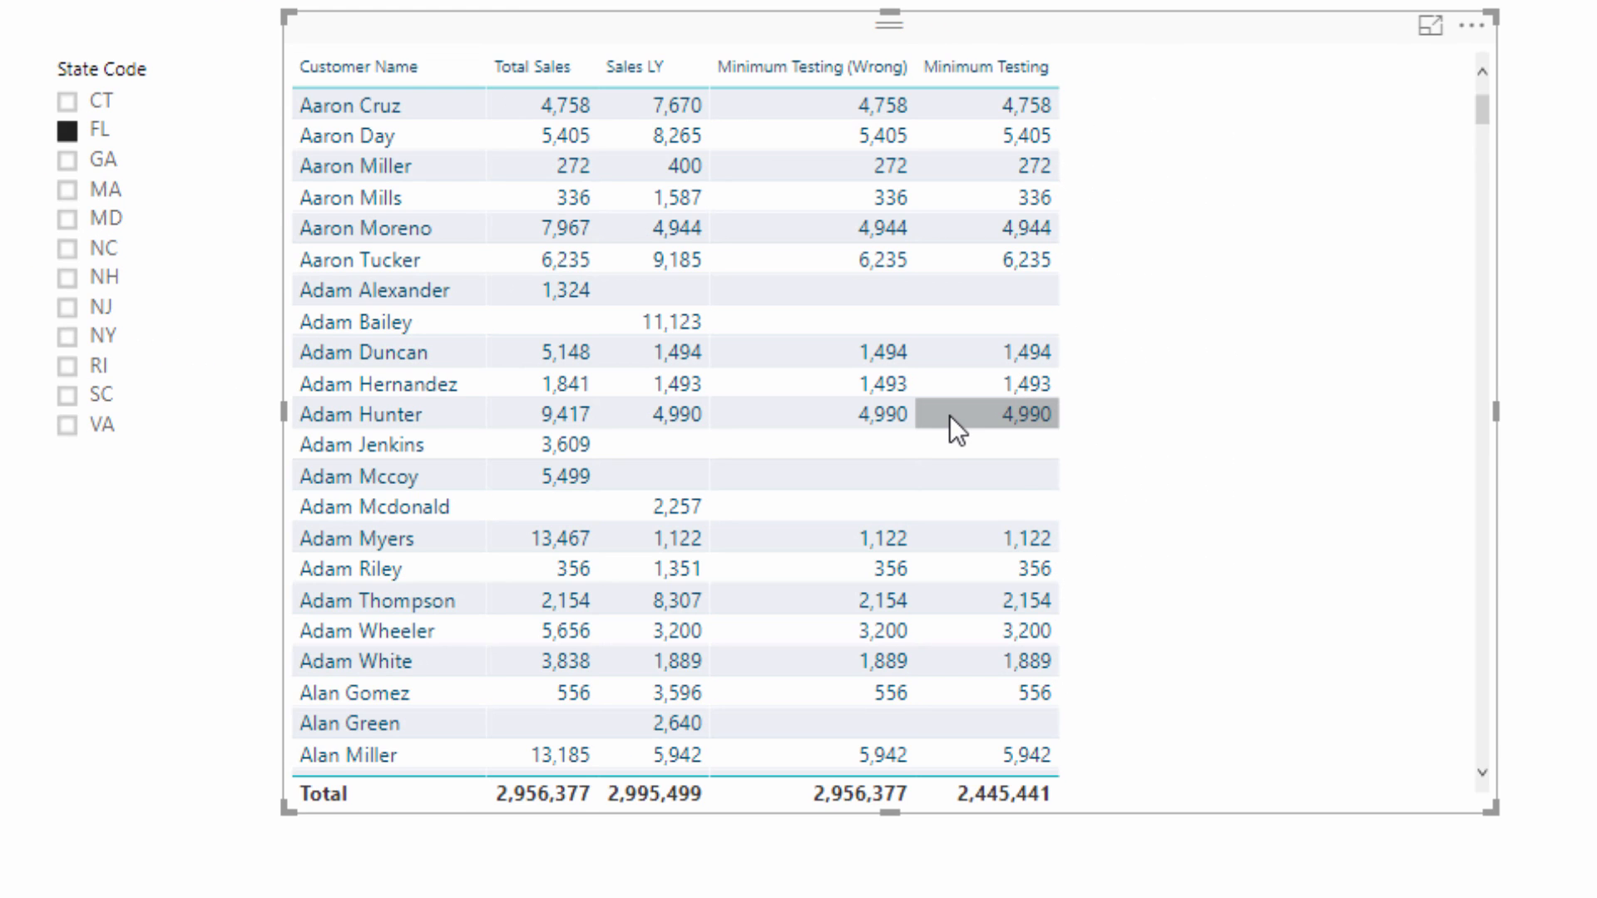
mouse_move(984, 418)
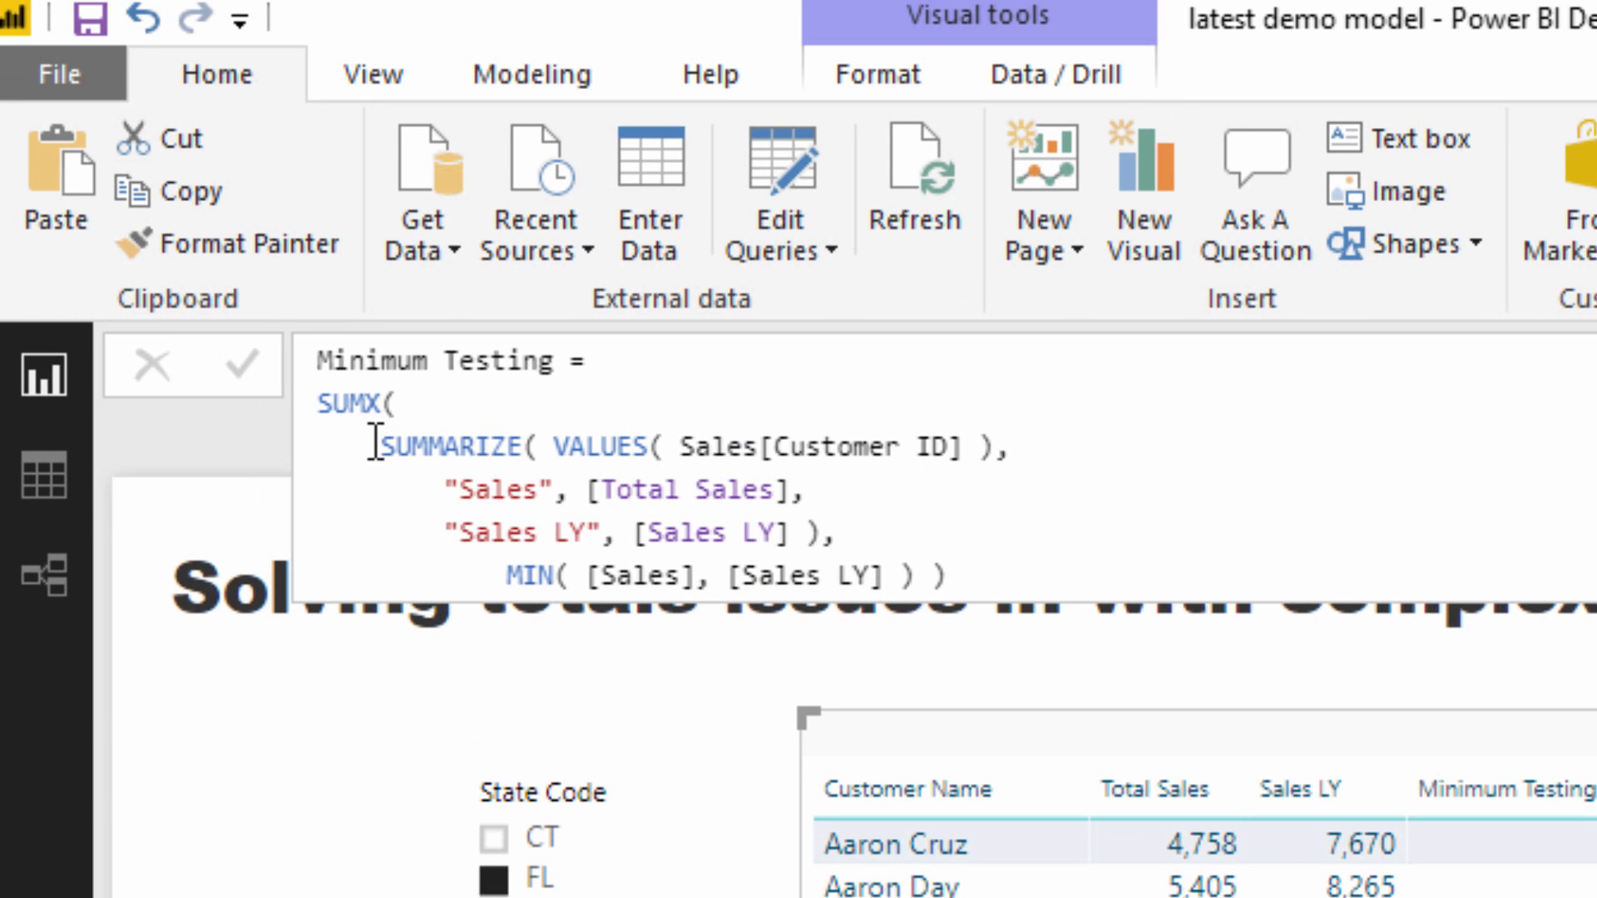
drag(377, 445, 951, 445)
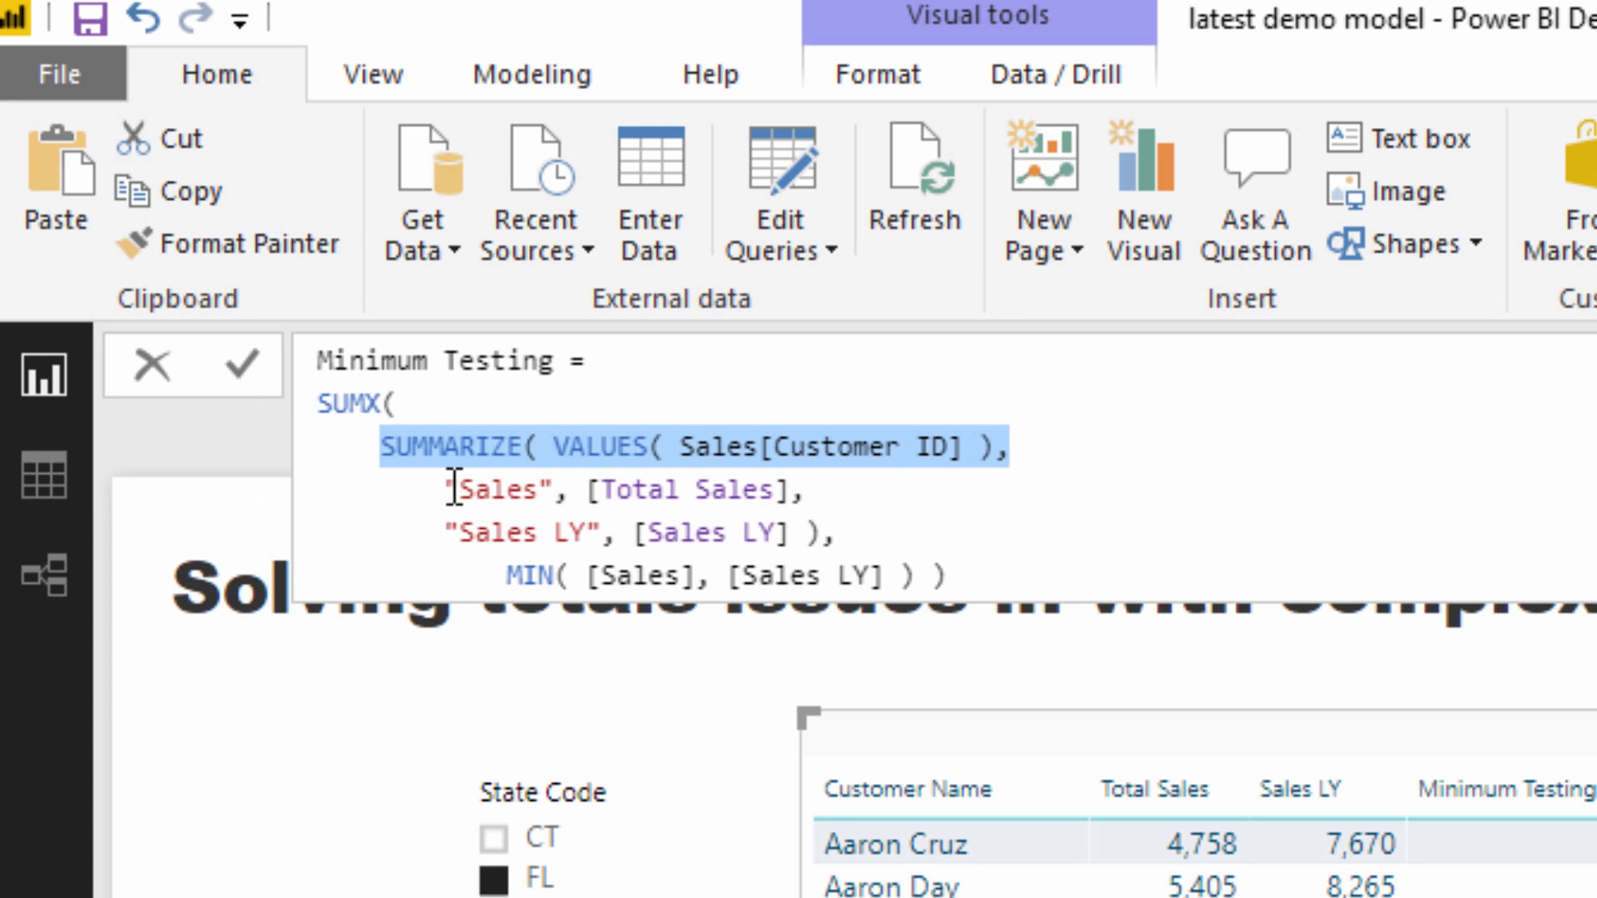
click(1008, 446)
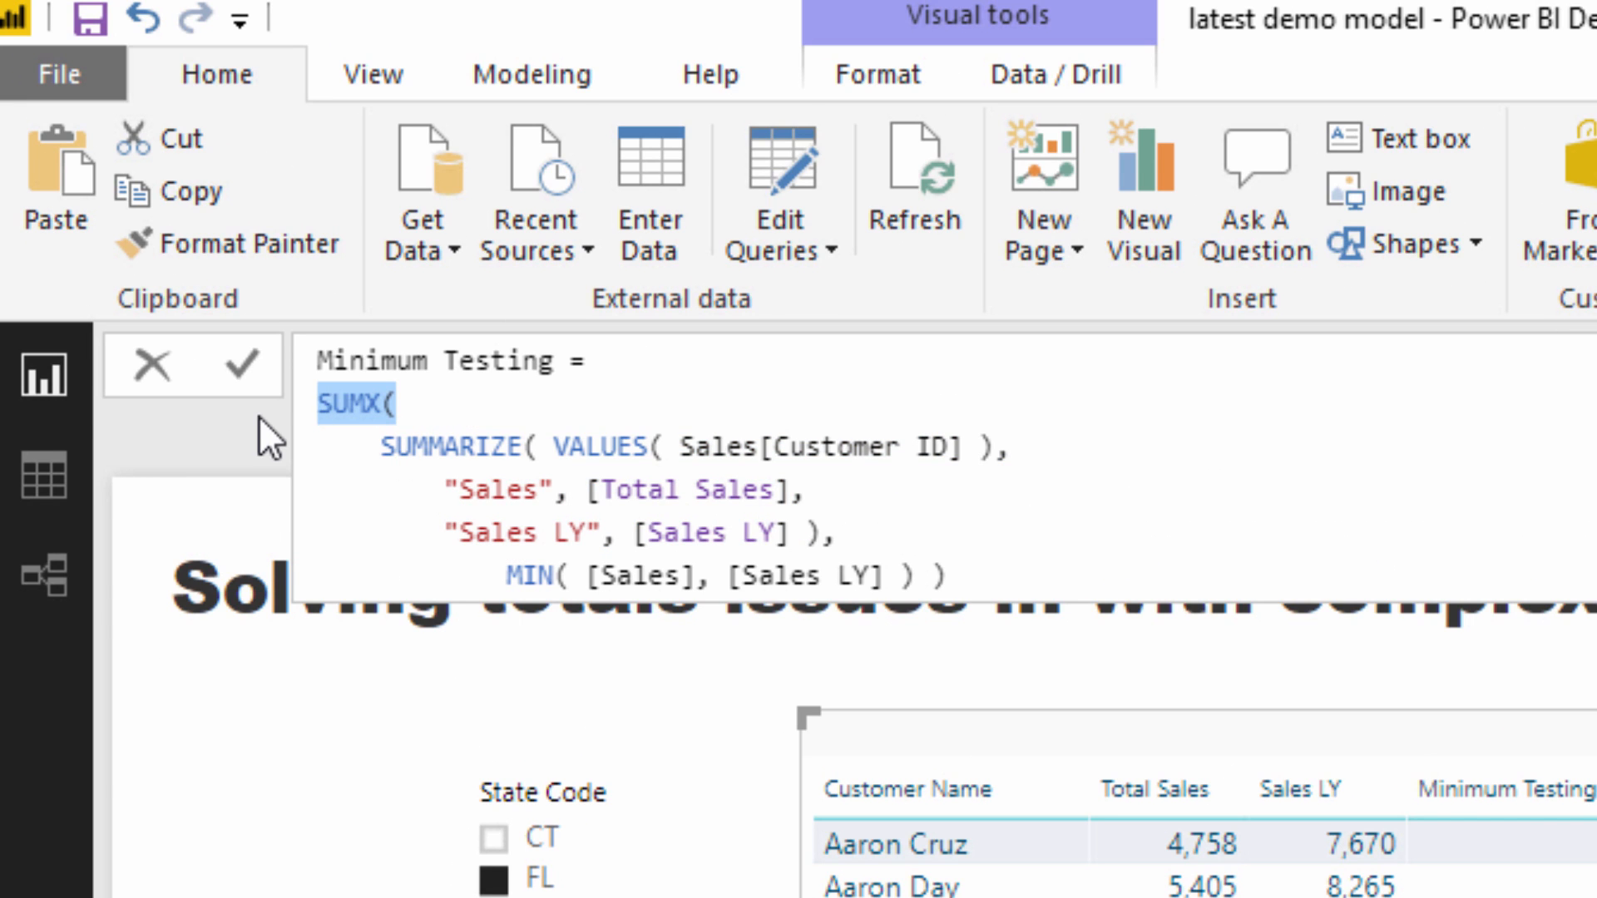
click(508, 577)
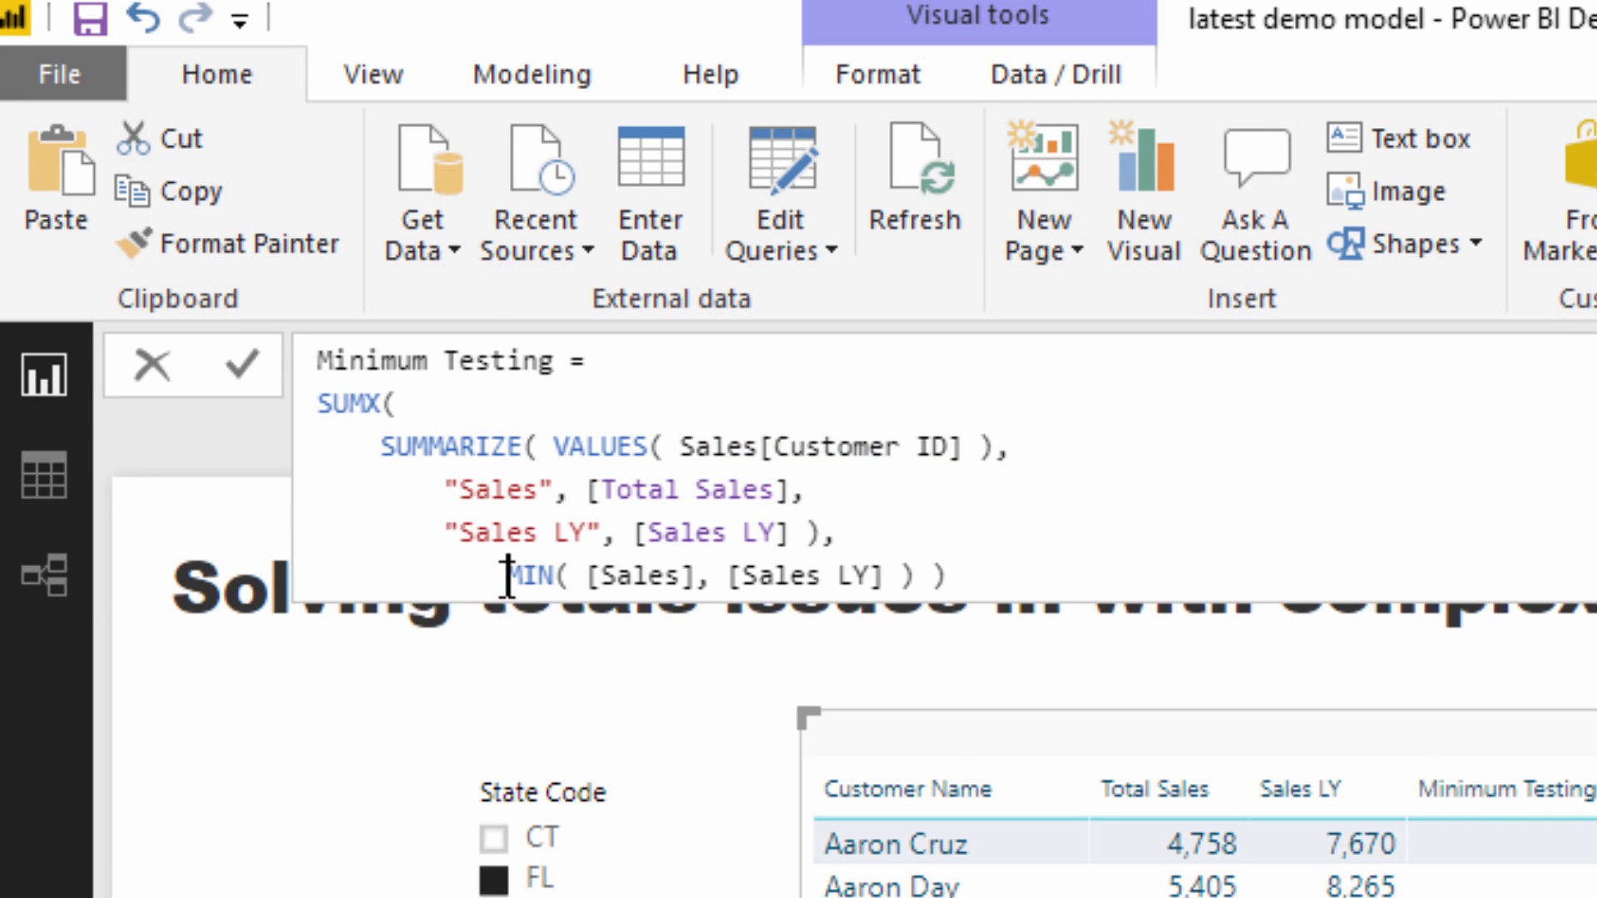
drag(519, 576, 906, 575)
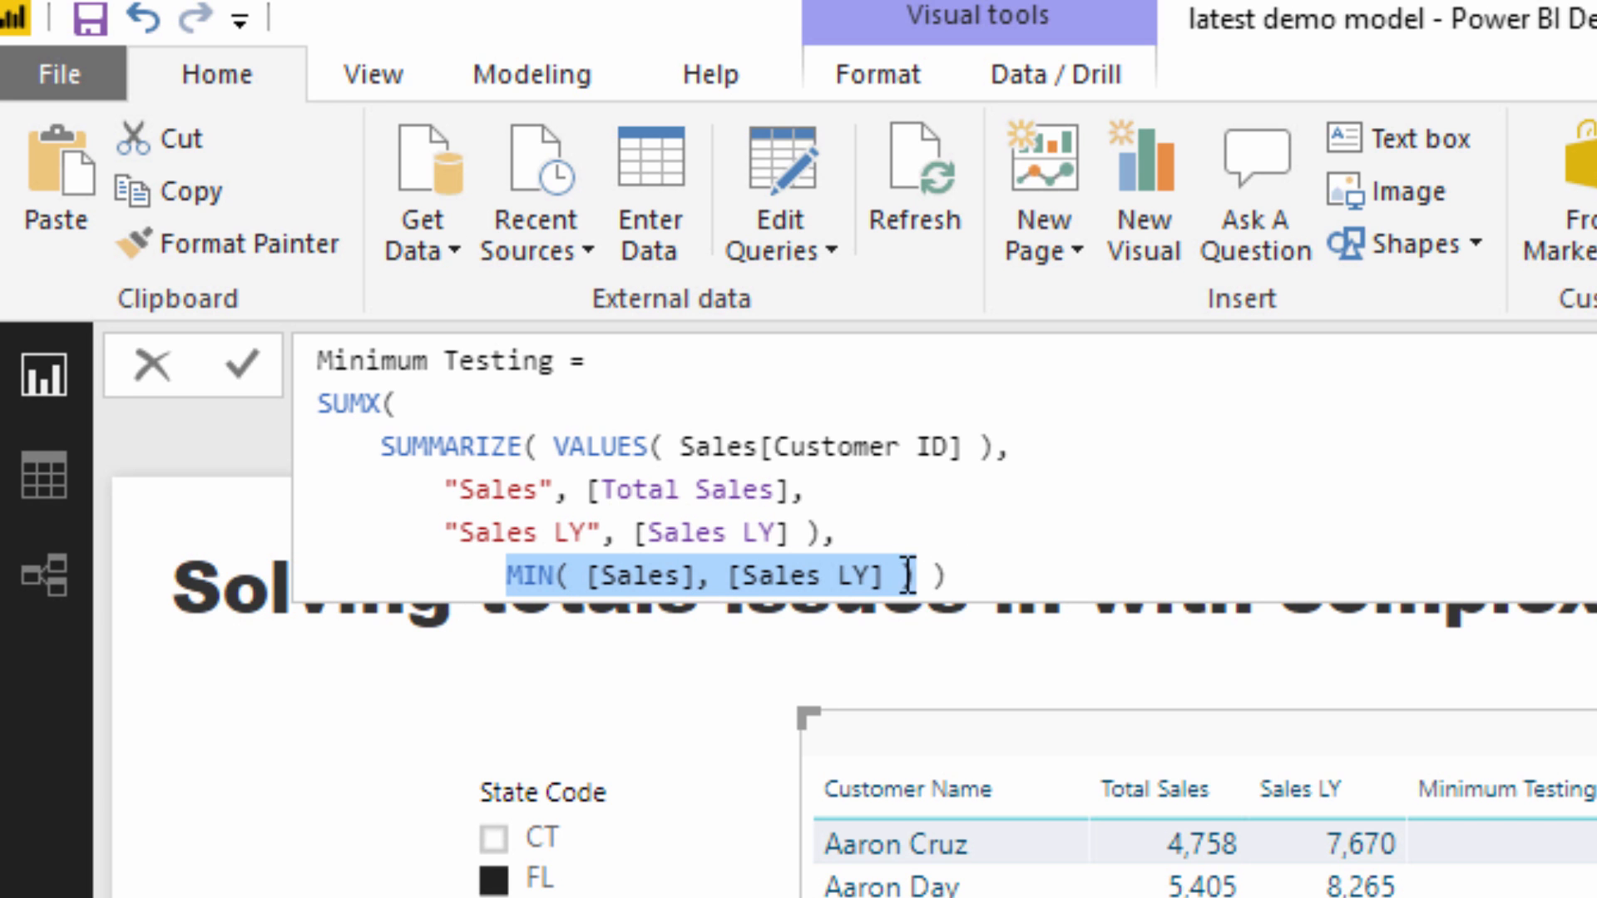
mouse_move(633, 521)
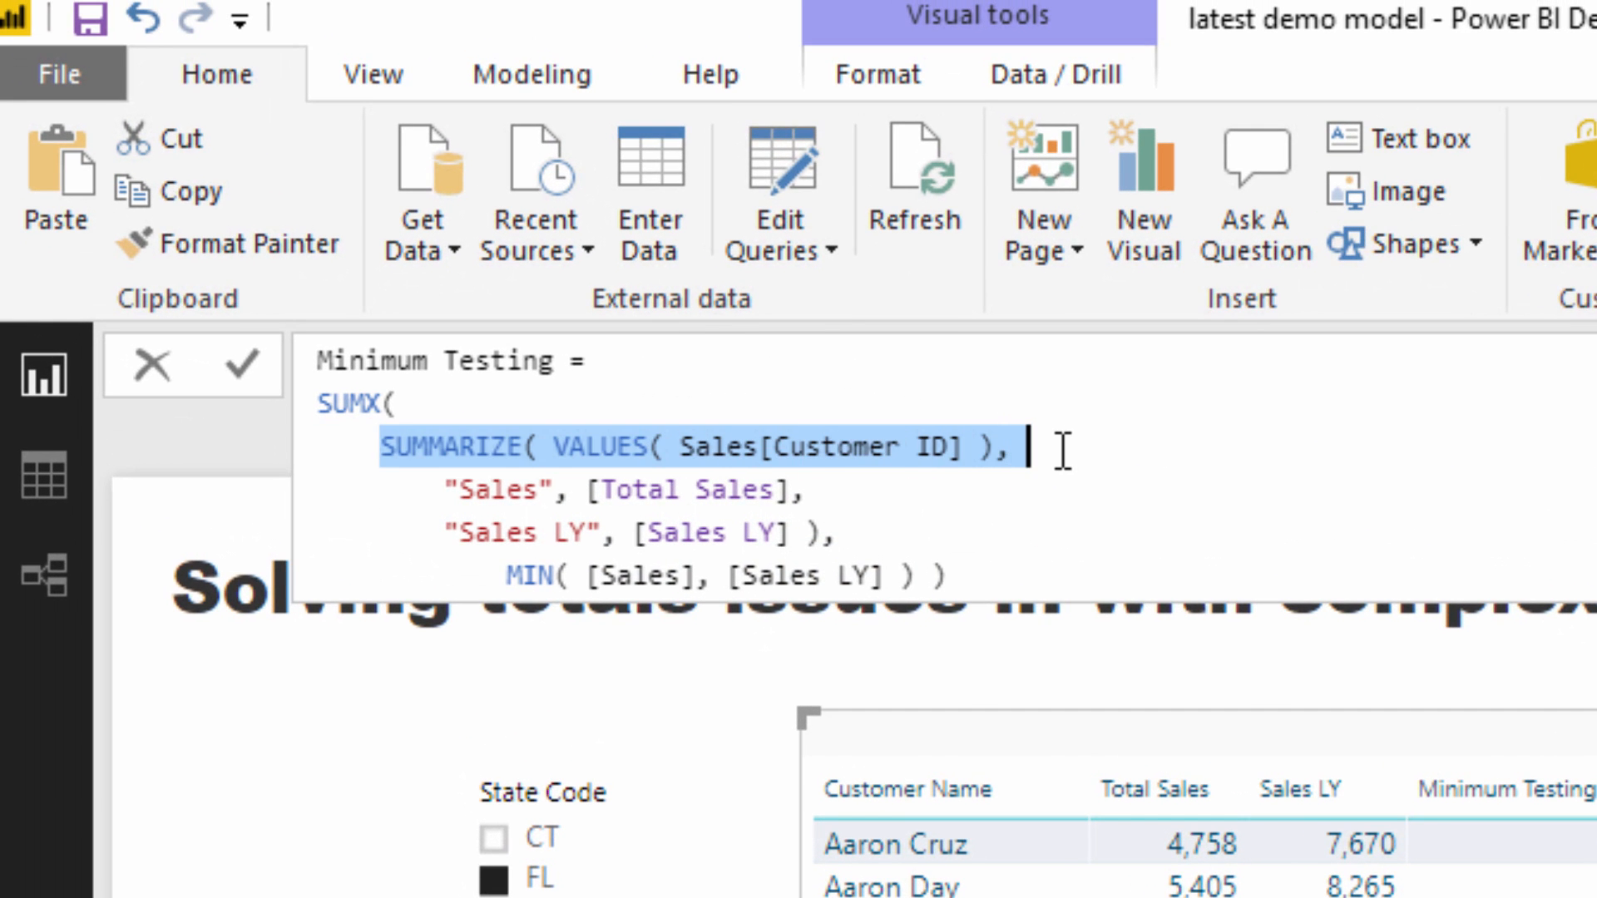
click(907, 789)
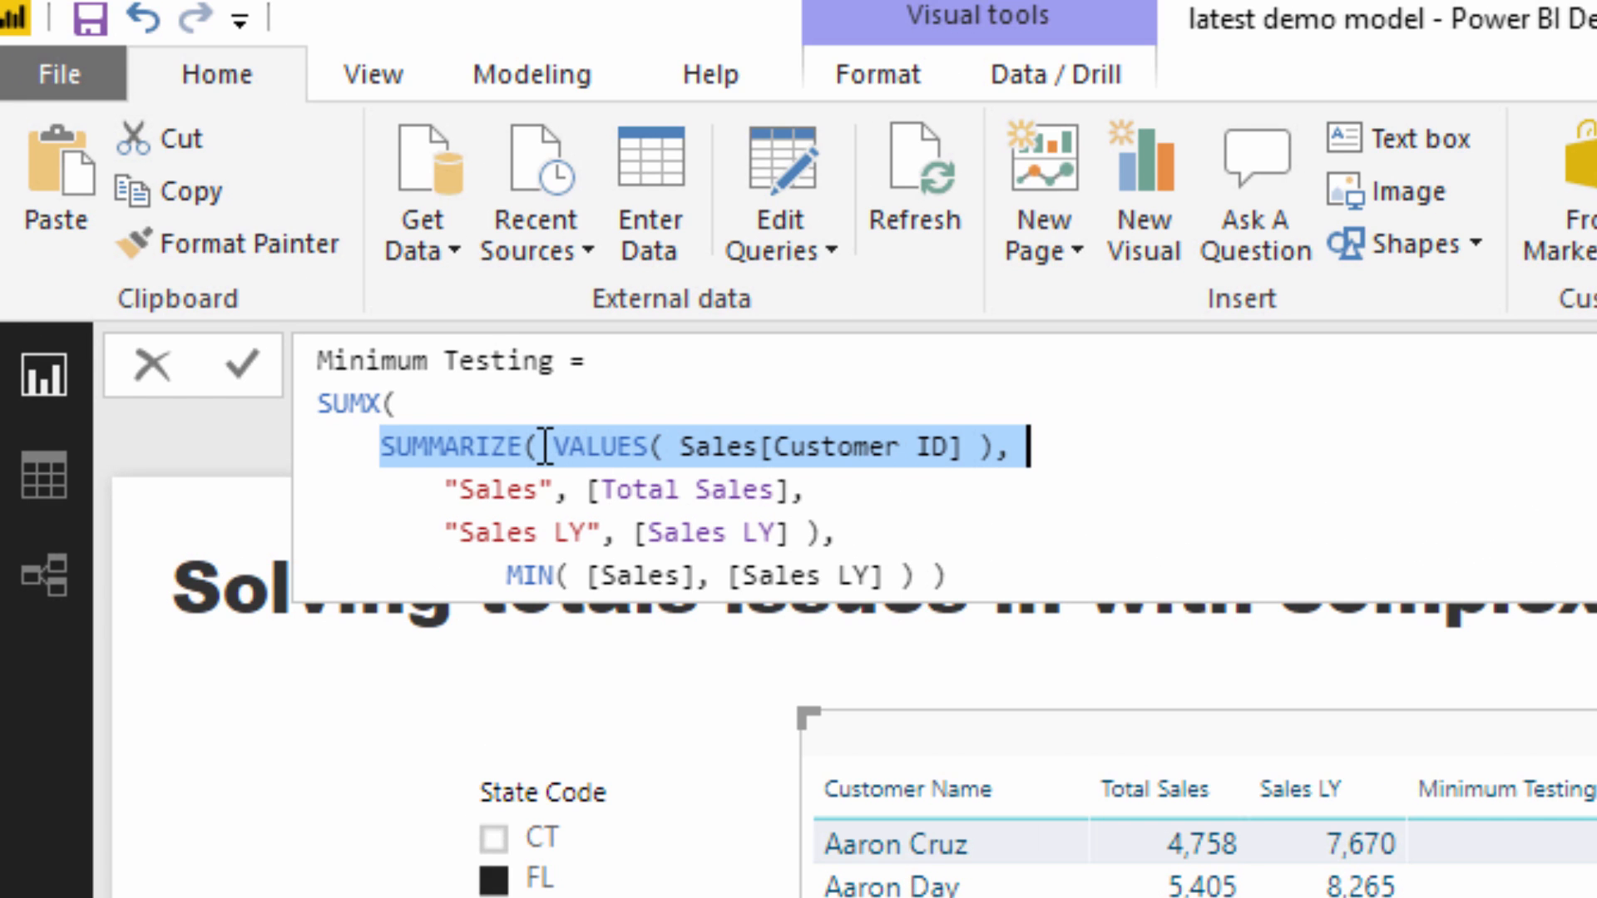
mouse_move(556, 447)
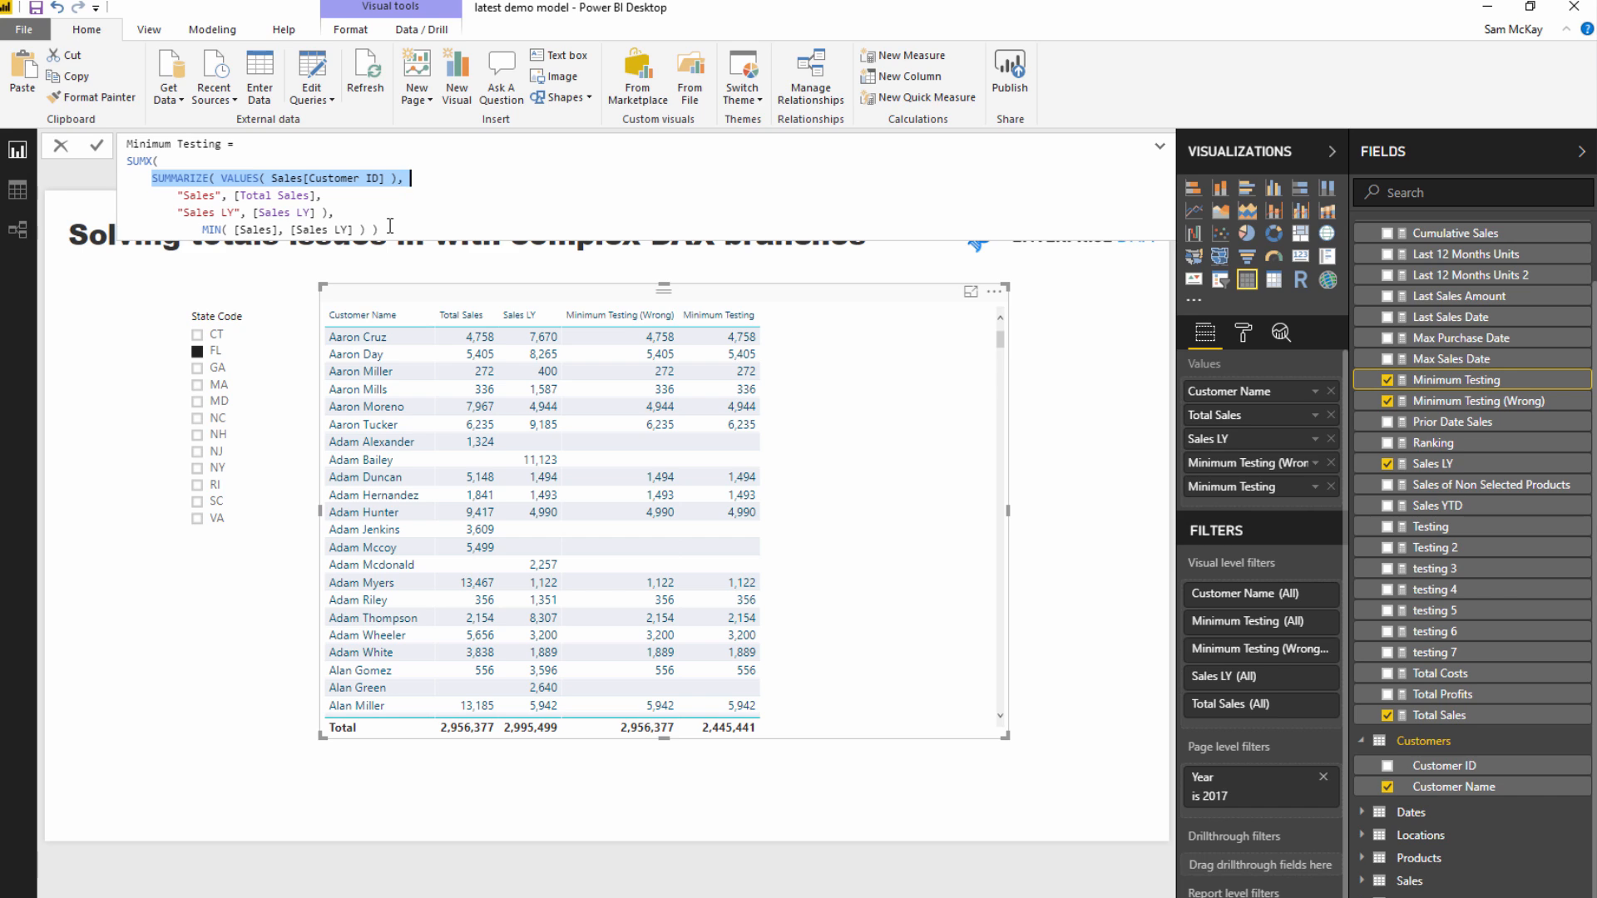
mouse_move(392, 230)
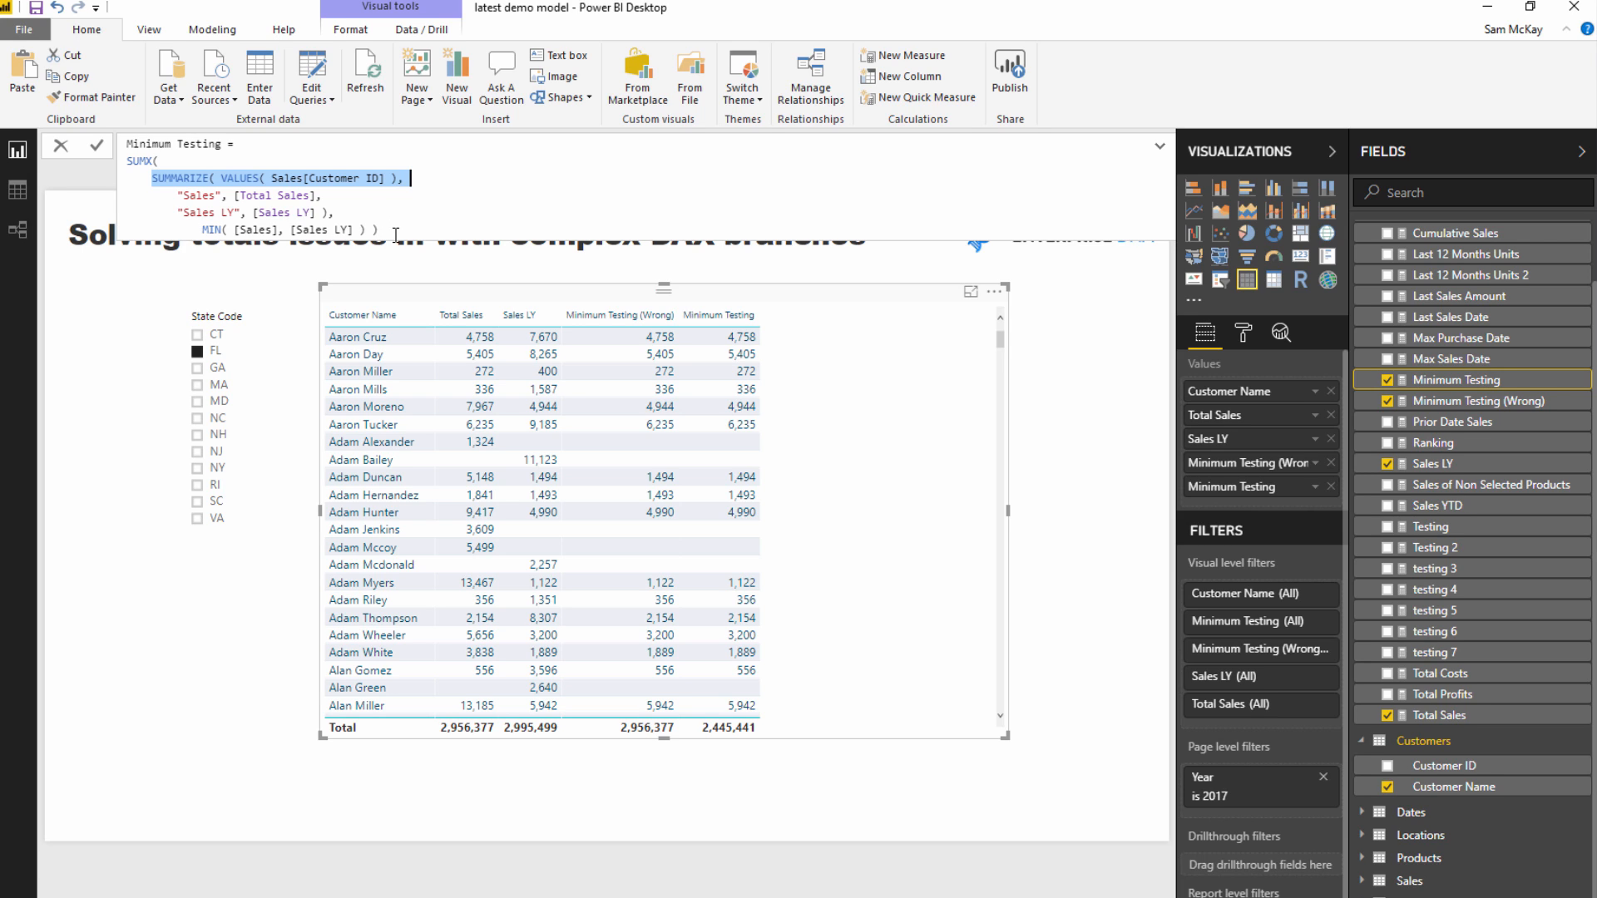